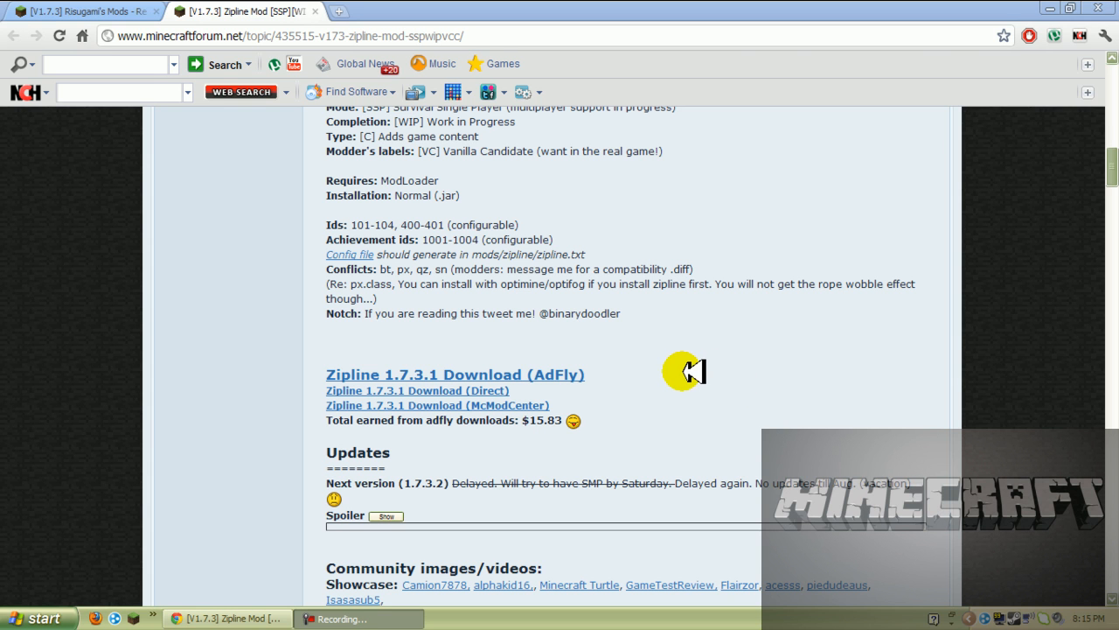
mouse_move(709, 374)
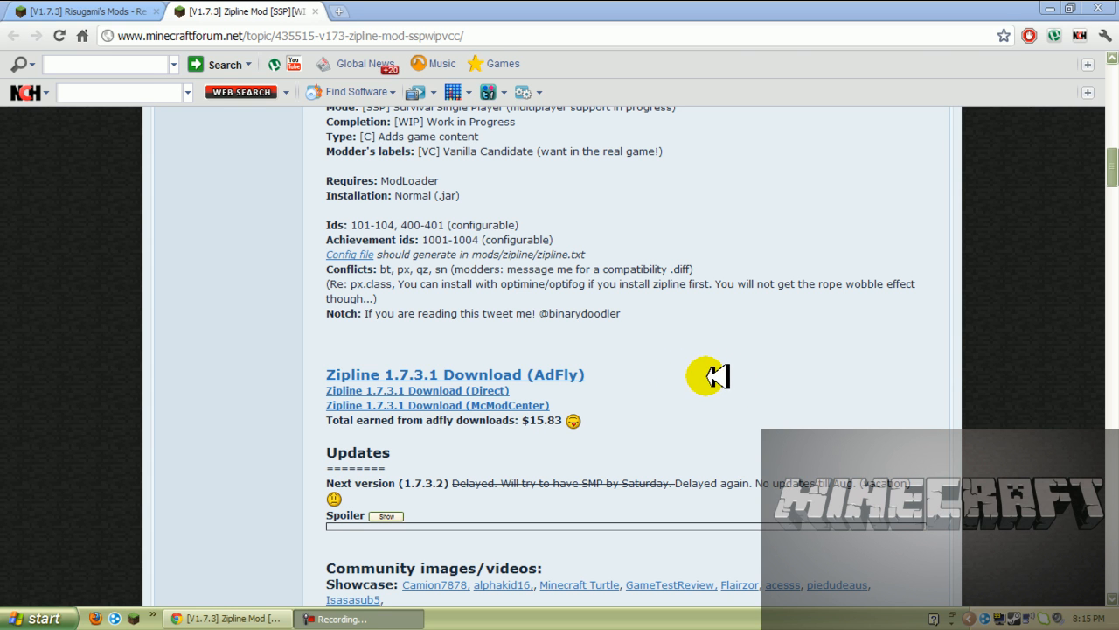
mouse_move(754, 362)
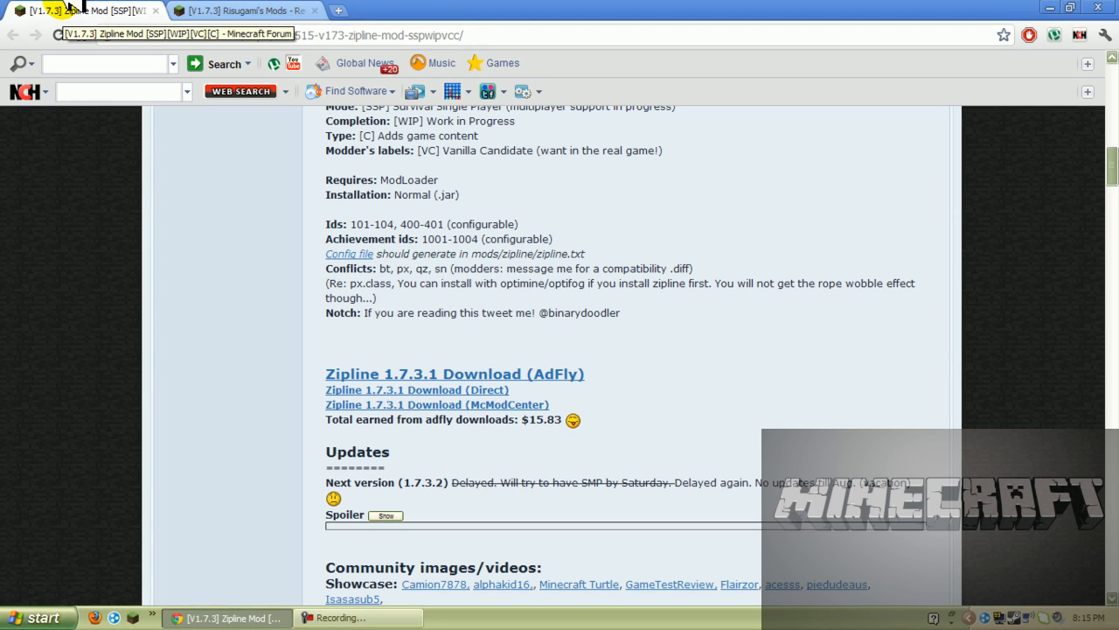
Read the Installation steps and ModLoader Beta 1.7.3 entry, comparing with the Zipline mod page
click(236, 10)
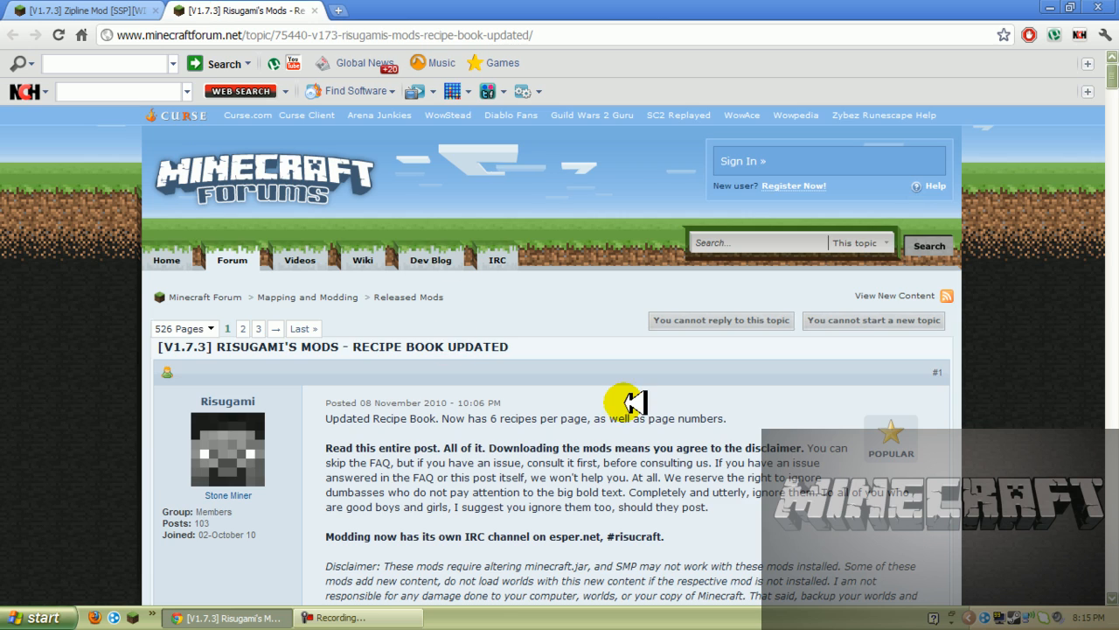
scroll(down, 3)
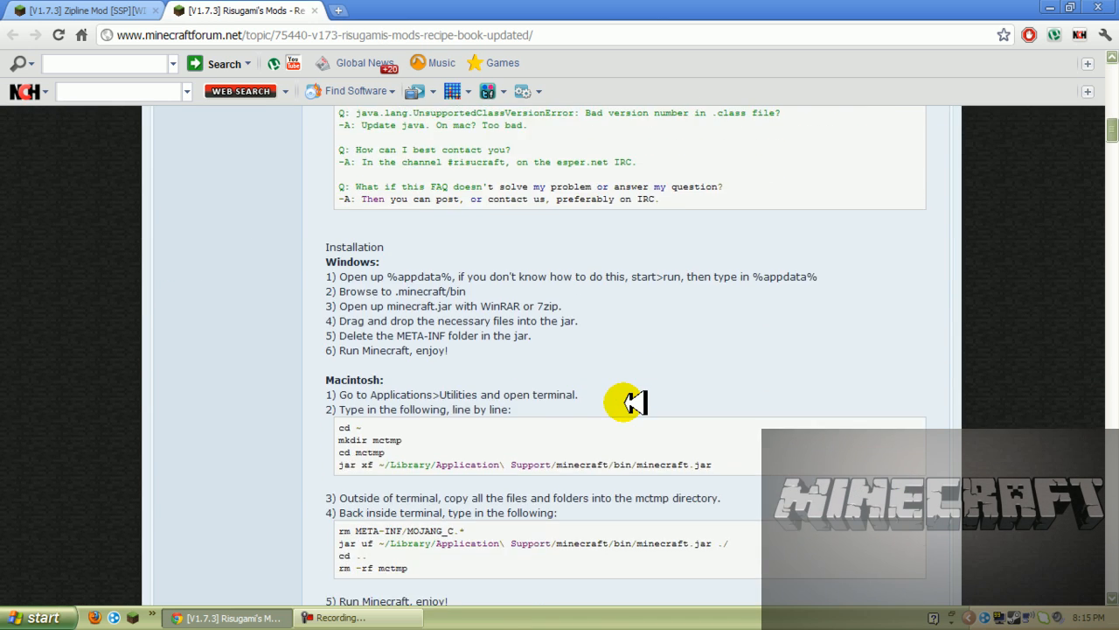
scroll(down, 3)
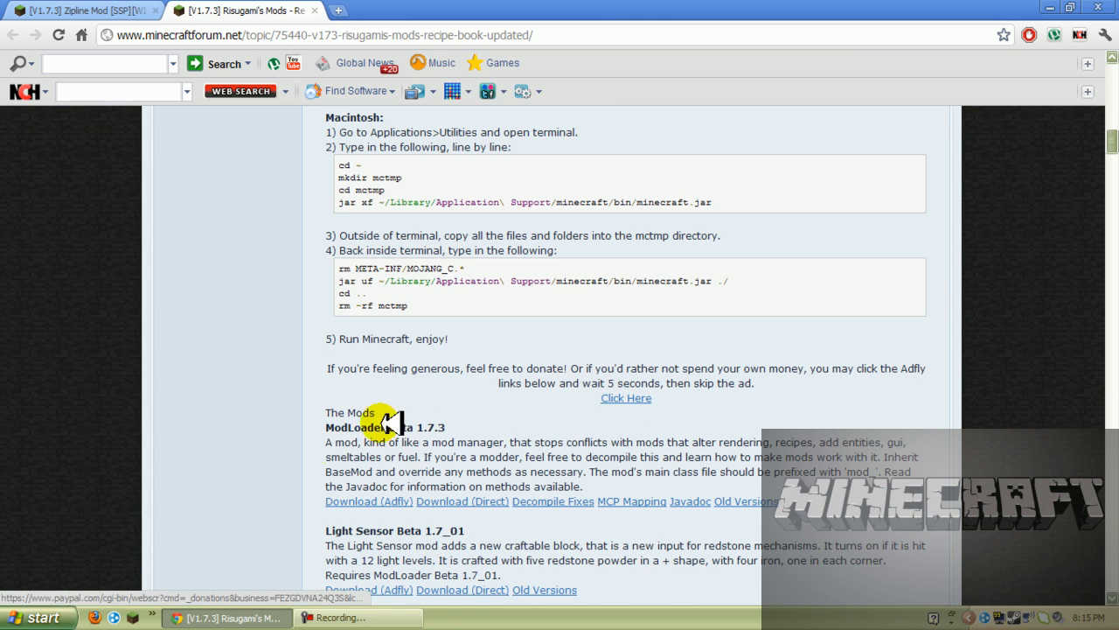
click(78, 10)
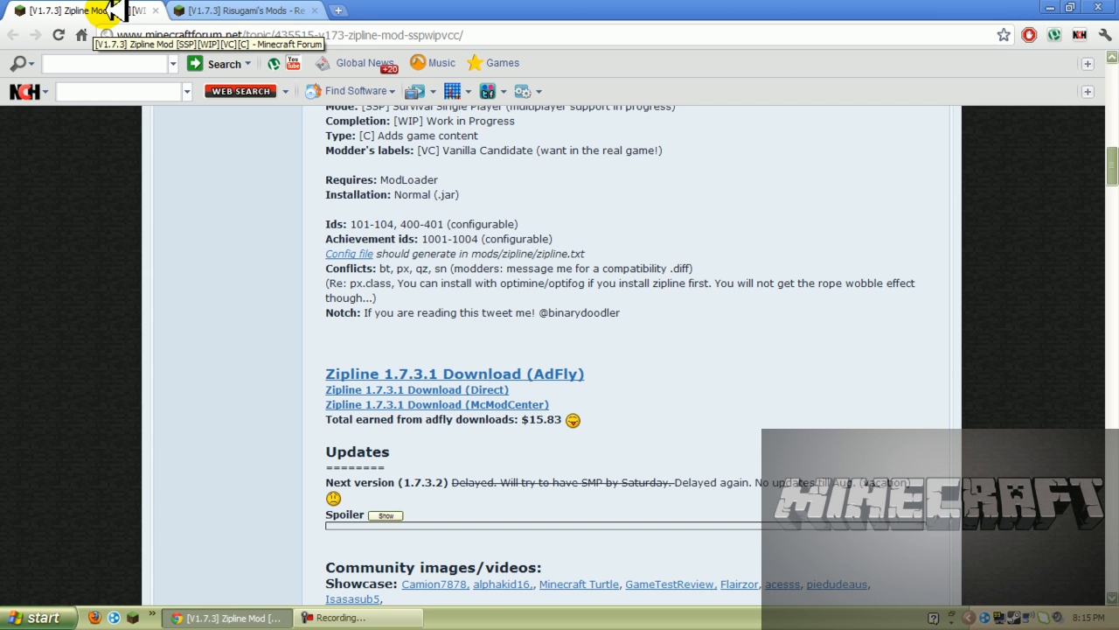
click(245, 11)
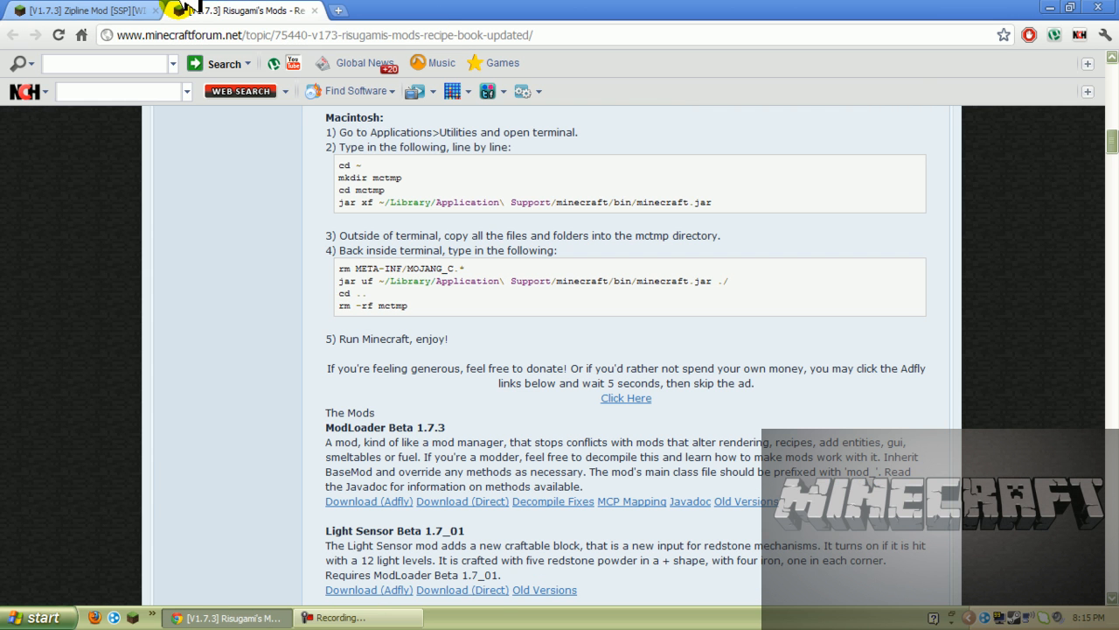
click(70, 11)
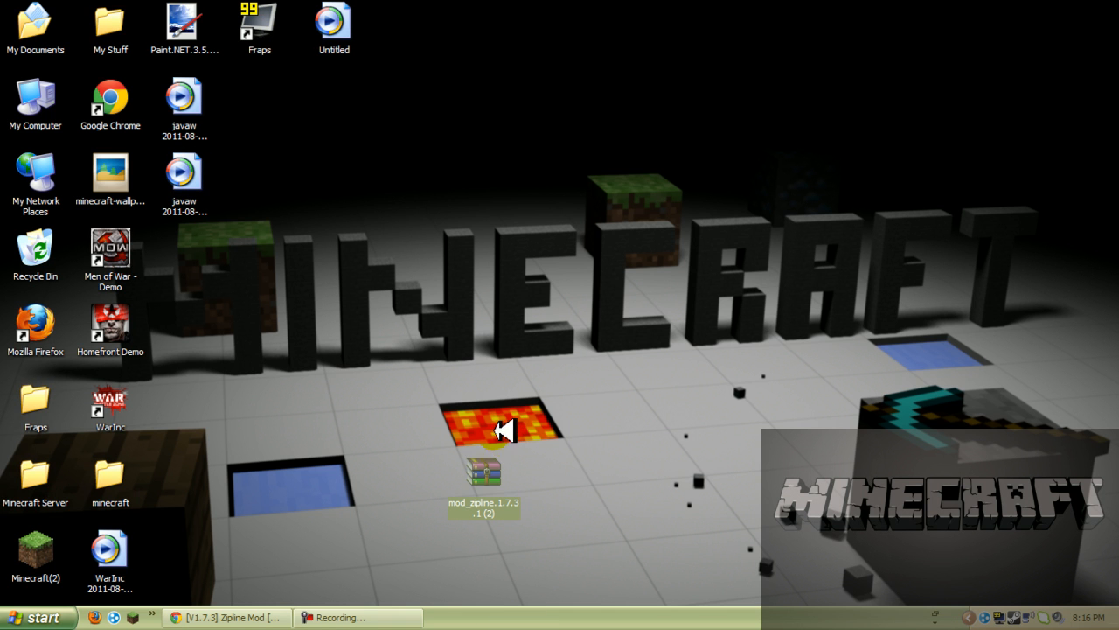
Download ModLoader Beta 1.7.3 via 'Download (Direct)' and place its zip beside the Zipline zip on the desktop
drag(483, 471, 336, 244)
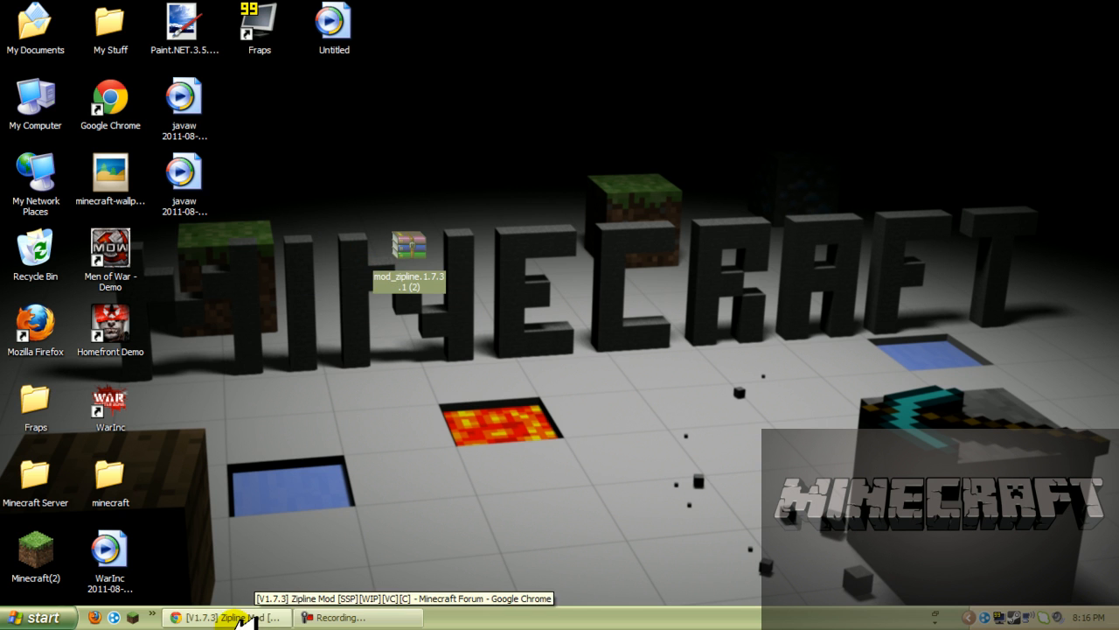
click(227, 615)
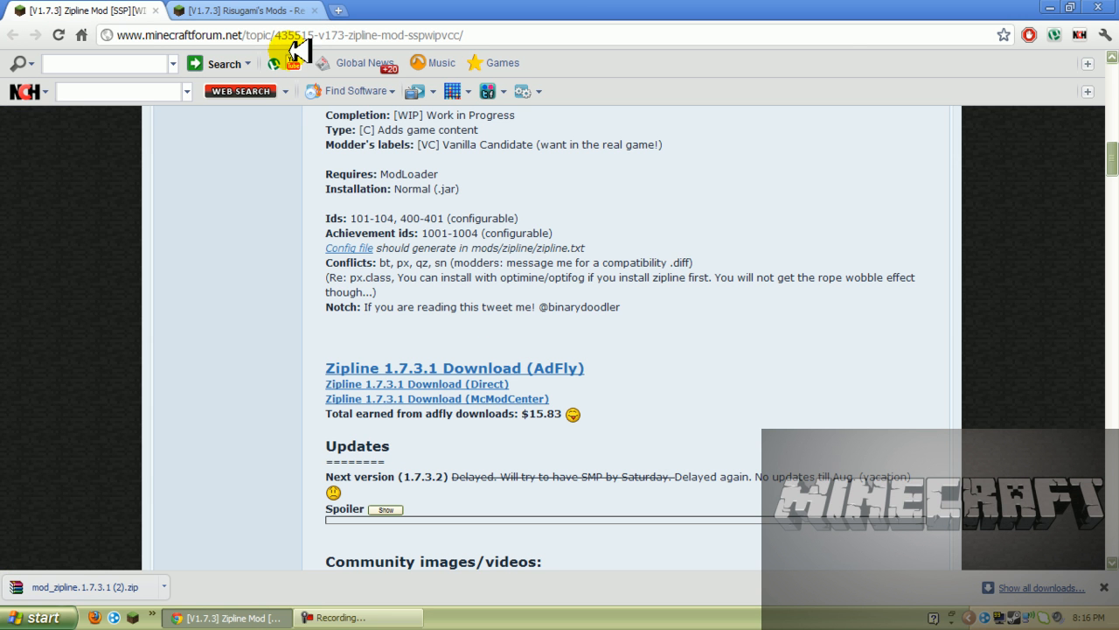
click(231, 10)
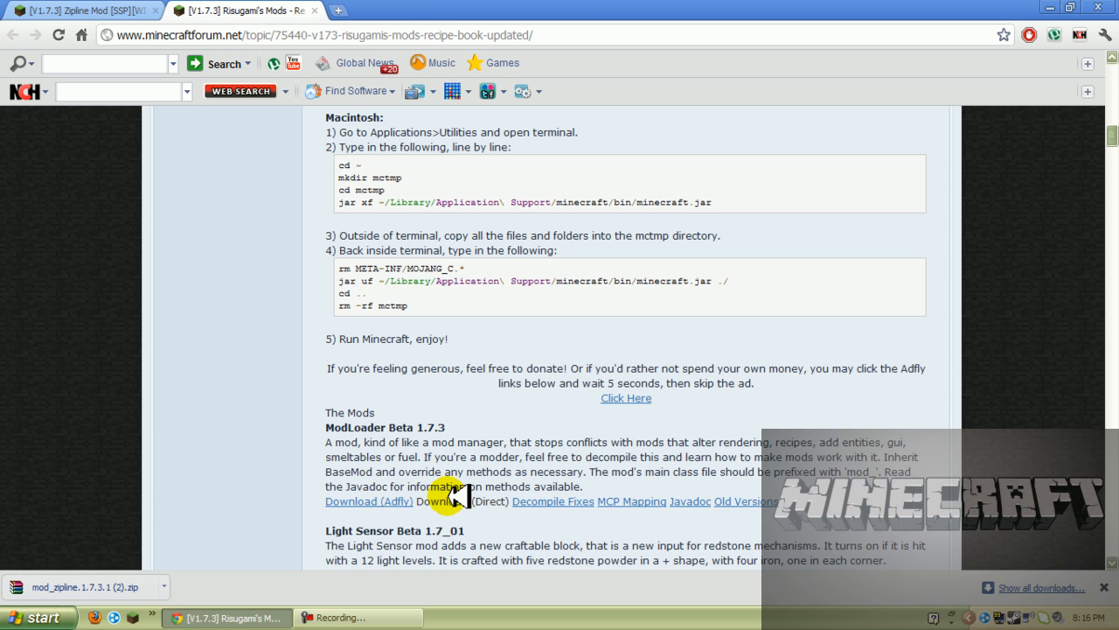
click(462, 501)
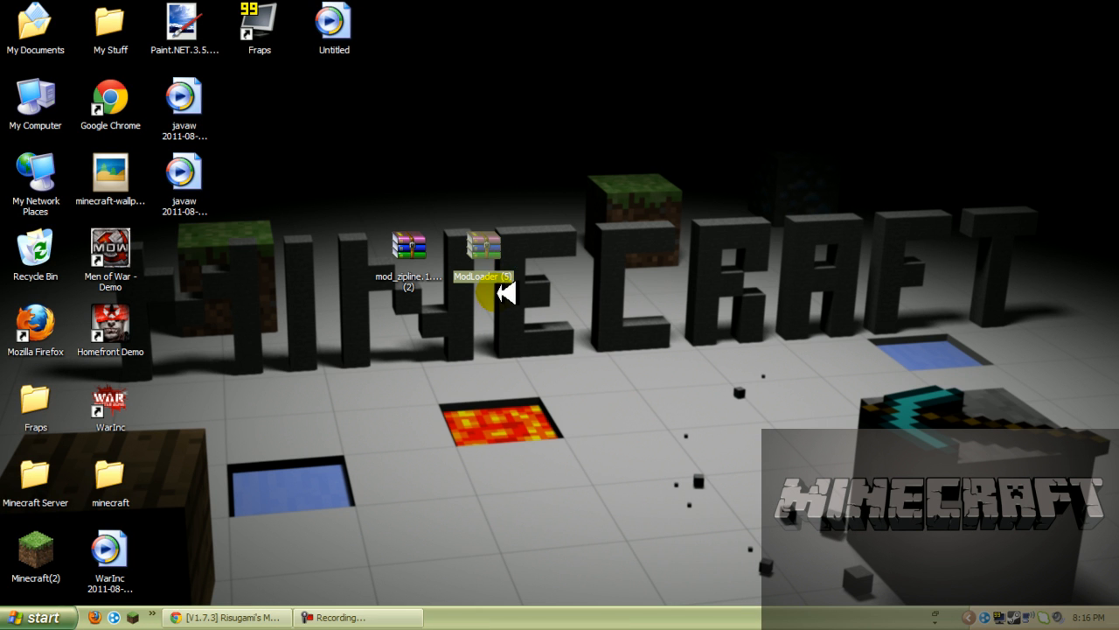
drag(409, 248, 534, 175)
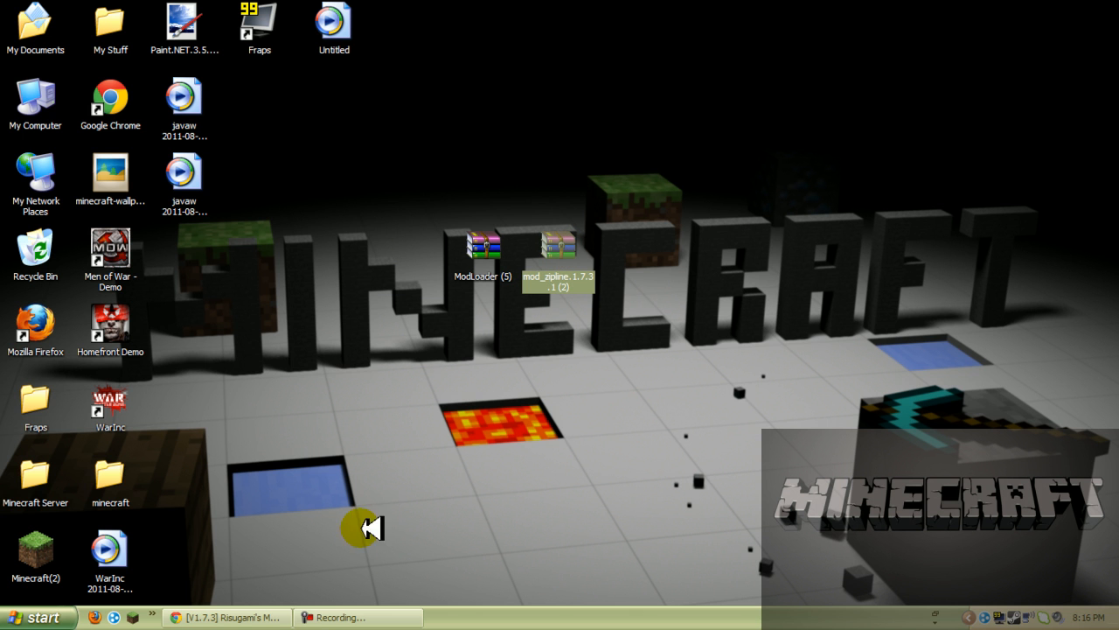
mouse_move(94, 591)
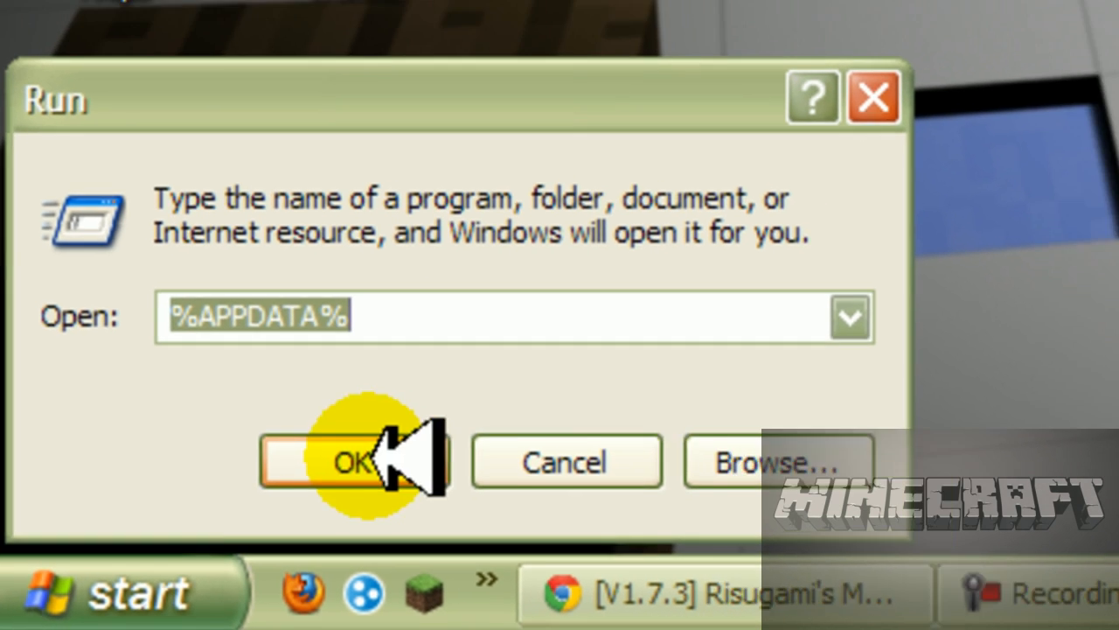
Reach the .minecraft bin folder in Application Data where minecraft.jar is listed
click(350, 462)
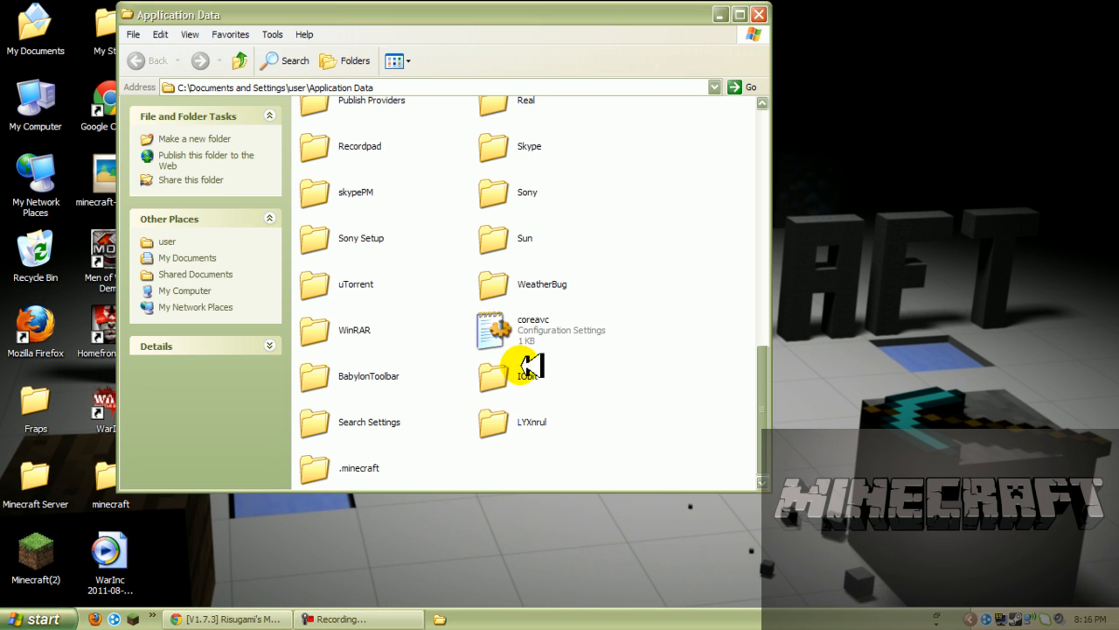
mouse_move(316, 468)
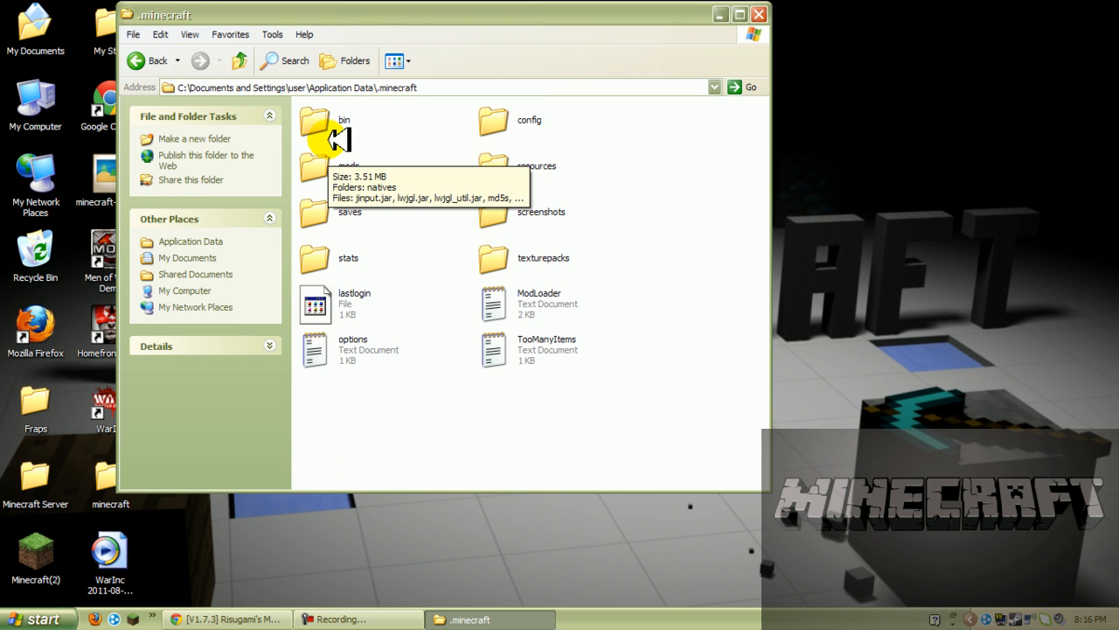
double_click(315, 122)
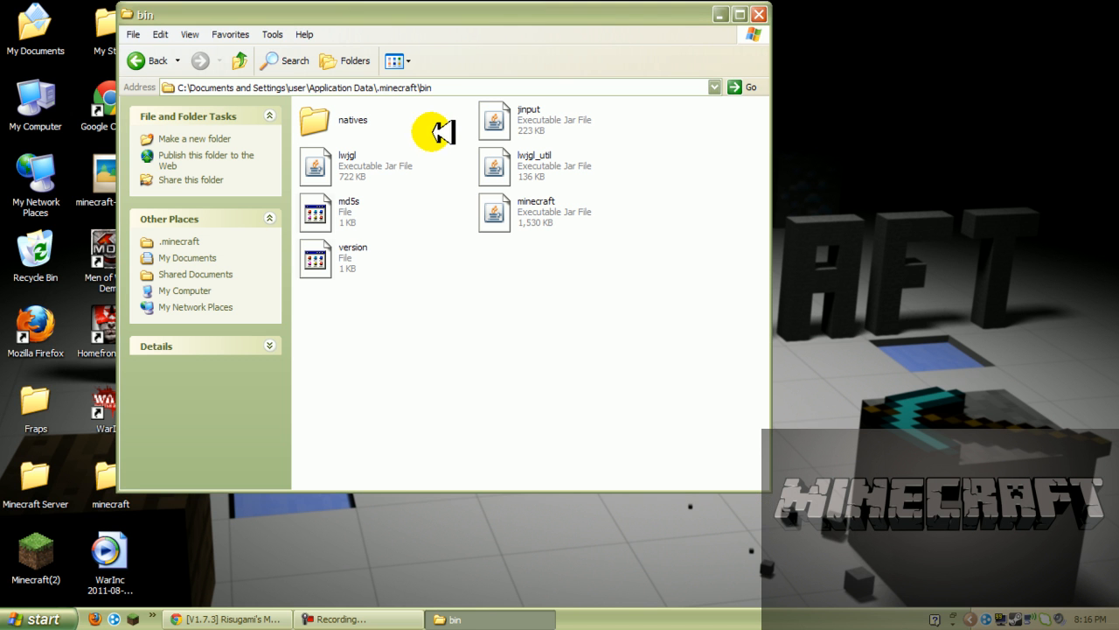
Bring up the right-click options for minecraft.jar to open it with WinRAR
right_click(537, 212)
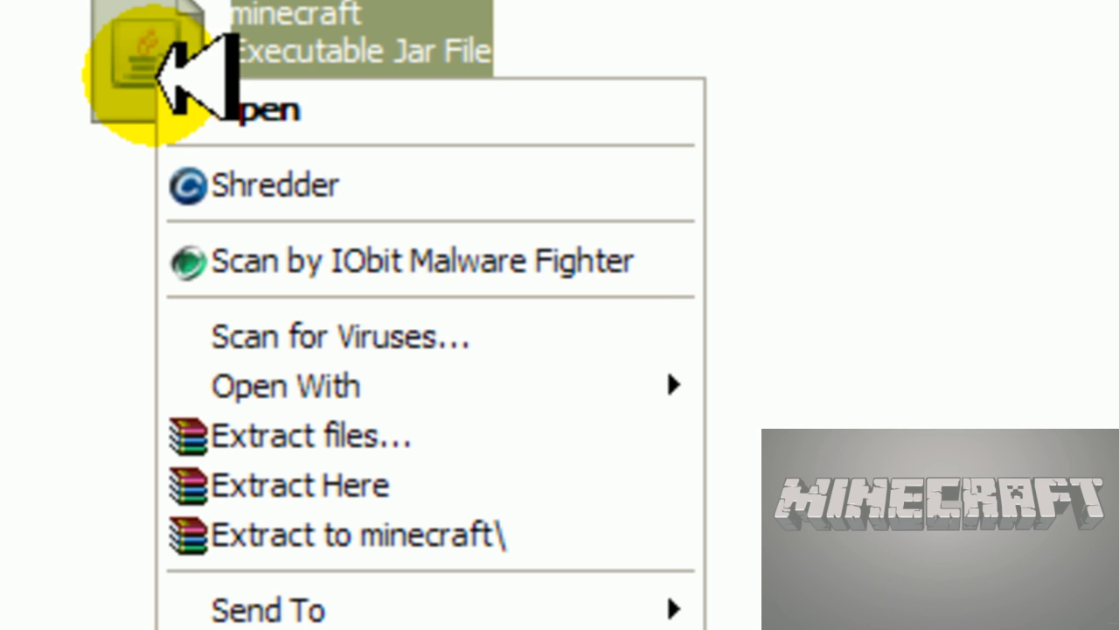
mouse_move(280, 386)
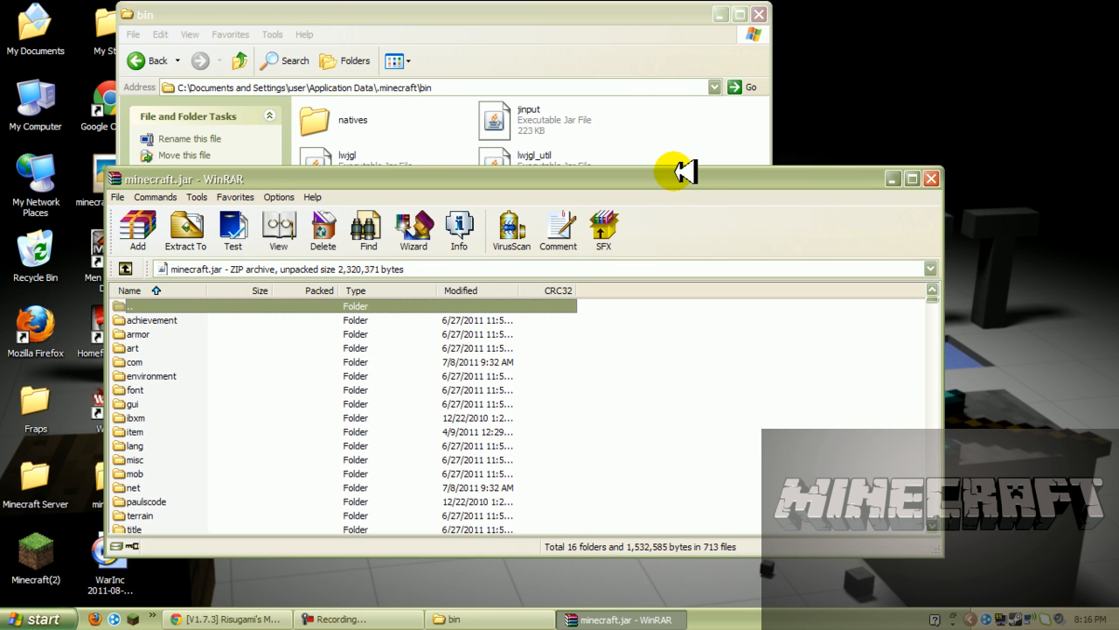
mouse_move(717, 161)
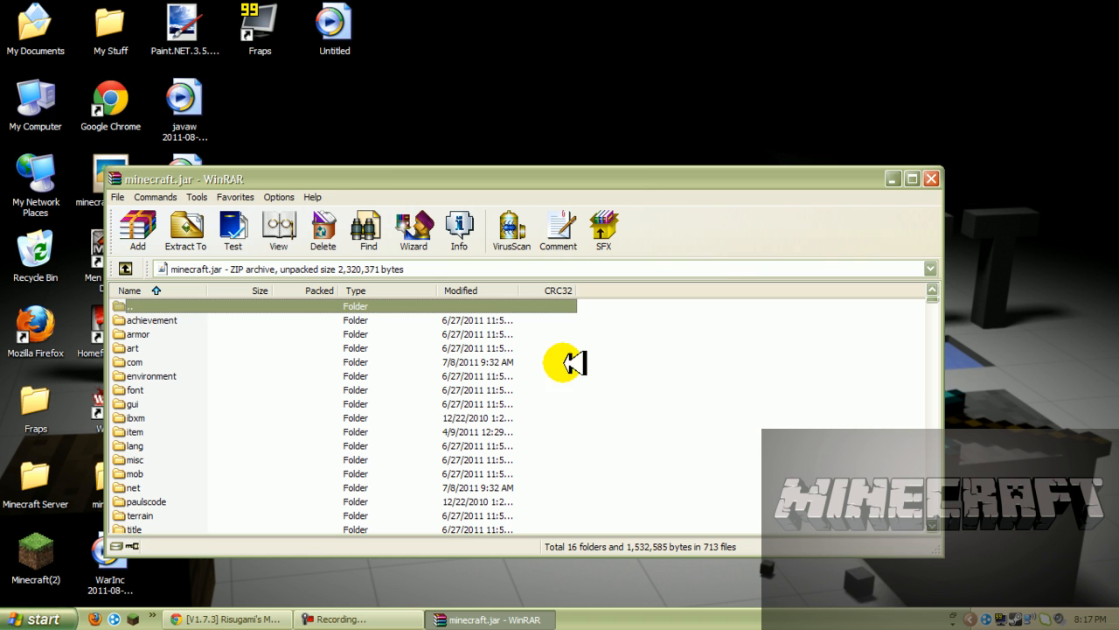
mouse_move(836, 212)
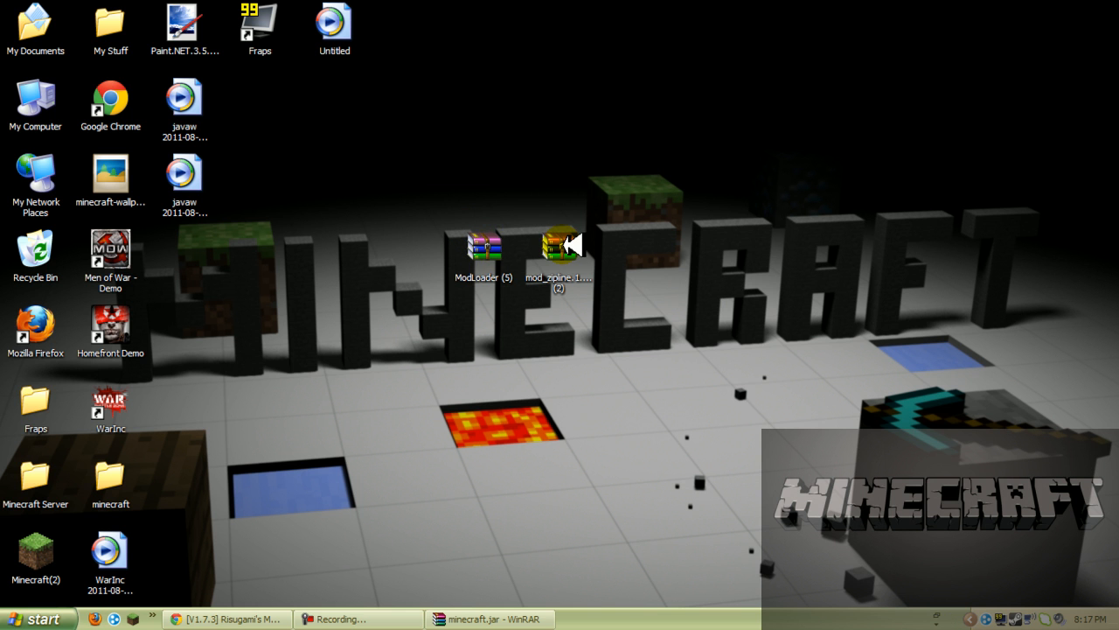
Add all files from the ModLoader zip into minecraft.jar and close the ModLoader archive
double_click(483, 245)
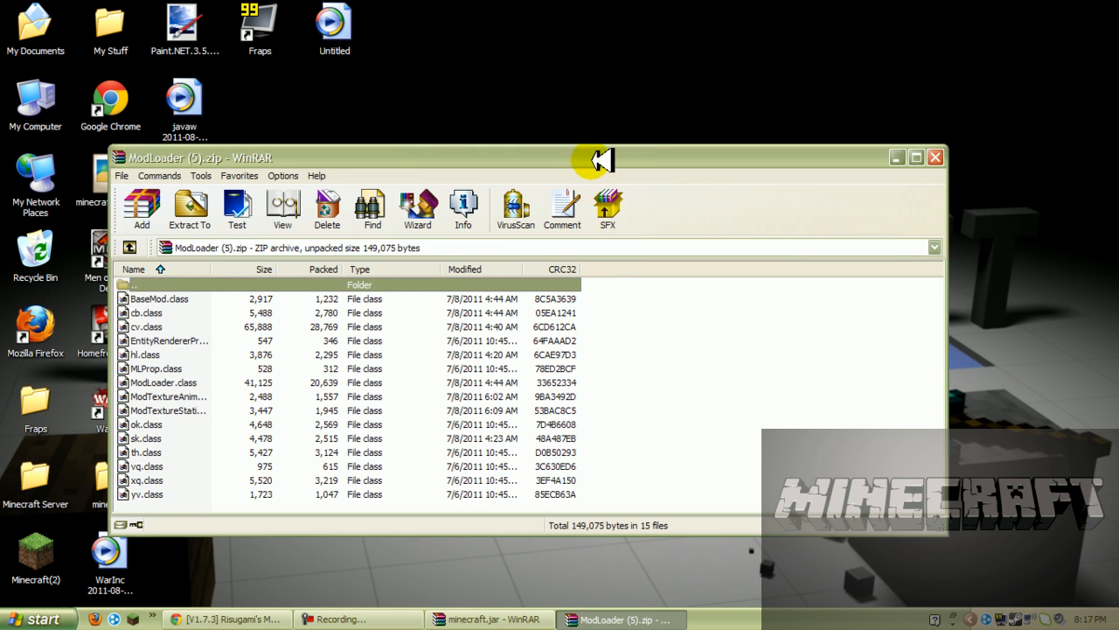
drag(577, 157, 473, 514)
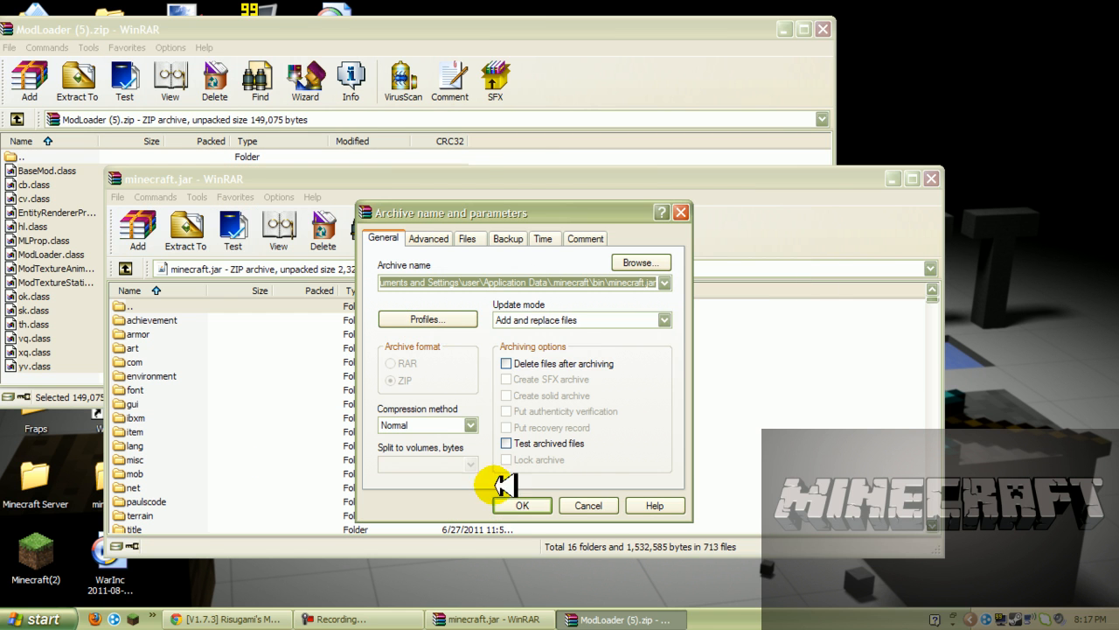
click(521, 504)
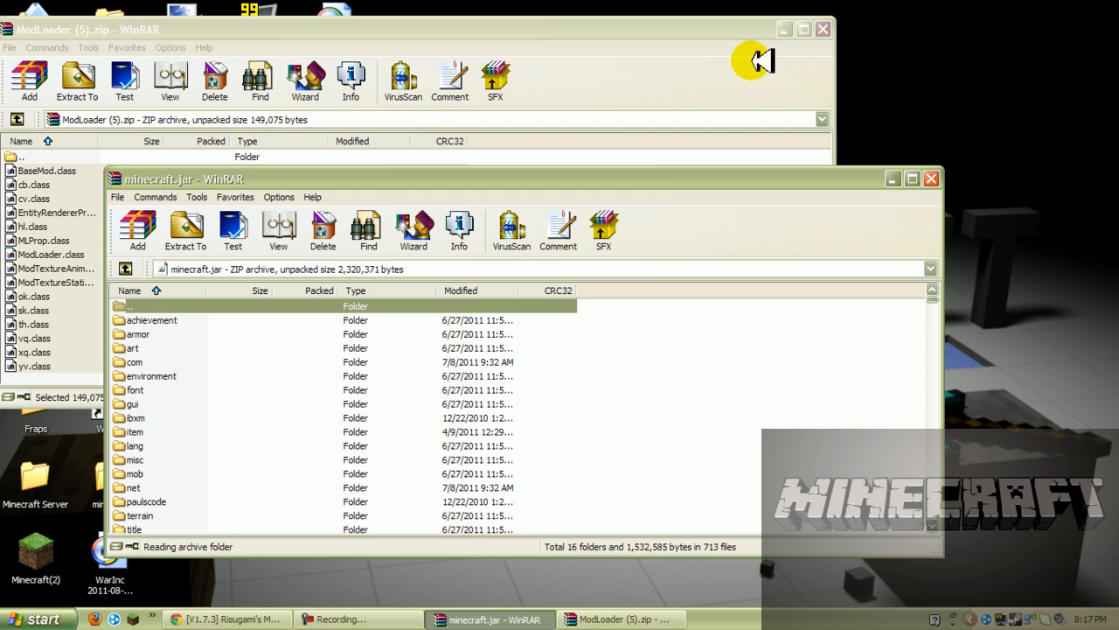
click(822, 28)
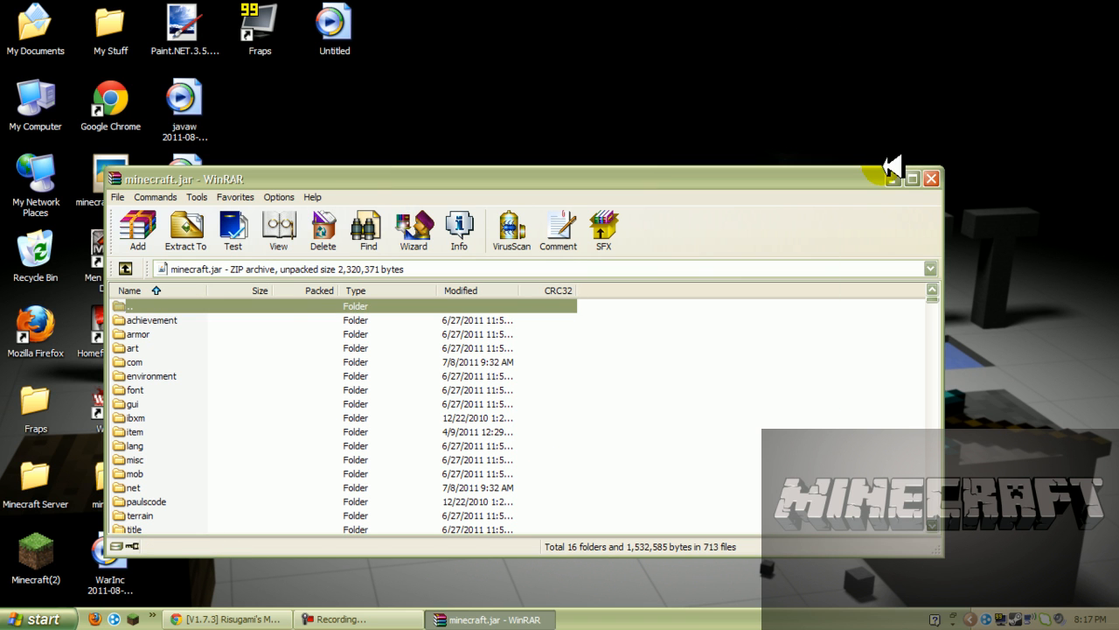
click(913, 178)
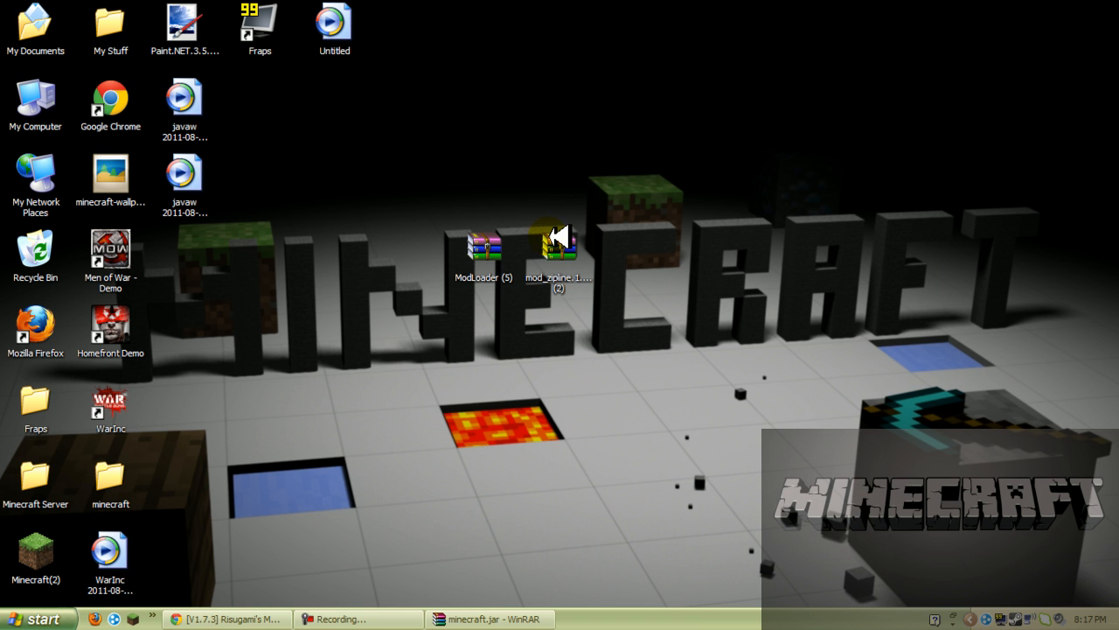
Add the class files from mod_zipline.1.7.3.1 into minecraft.jar, replacing existing files, and close the jar
double_click(556, 244)
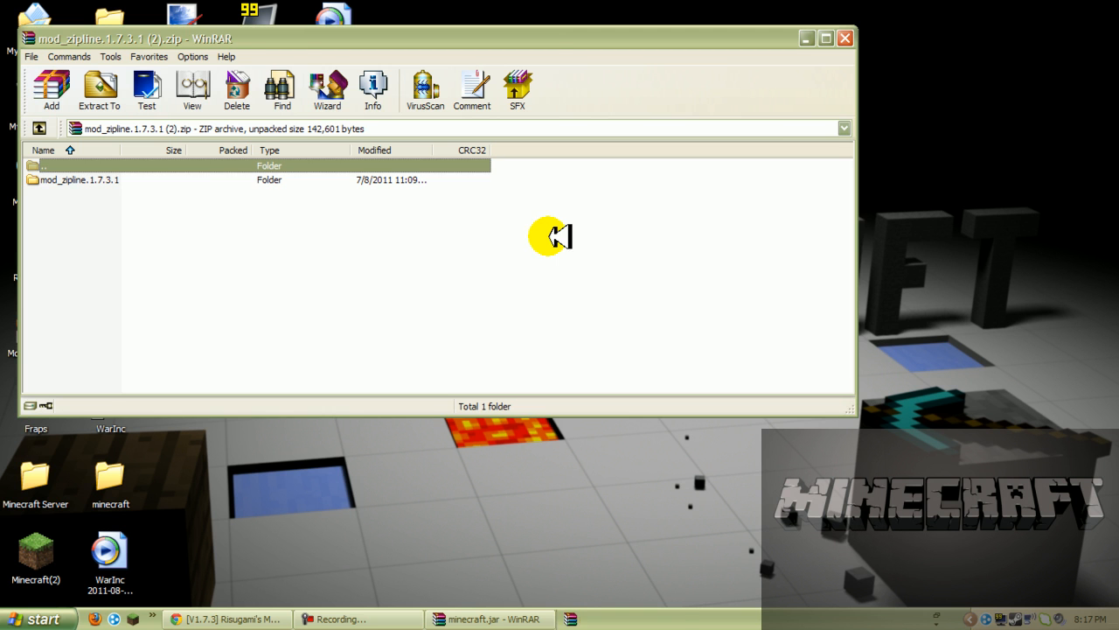
double_click(78, 179)
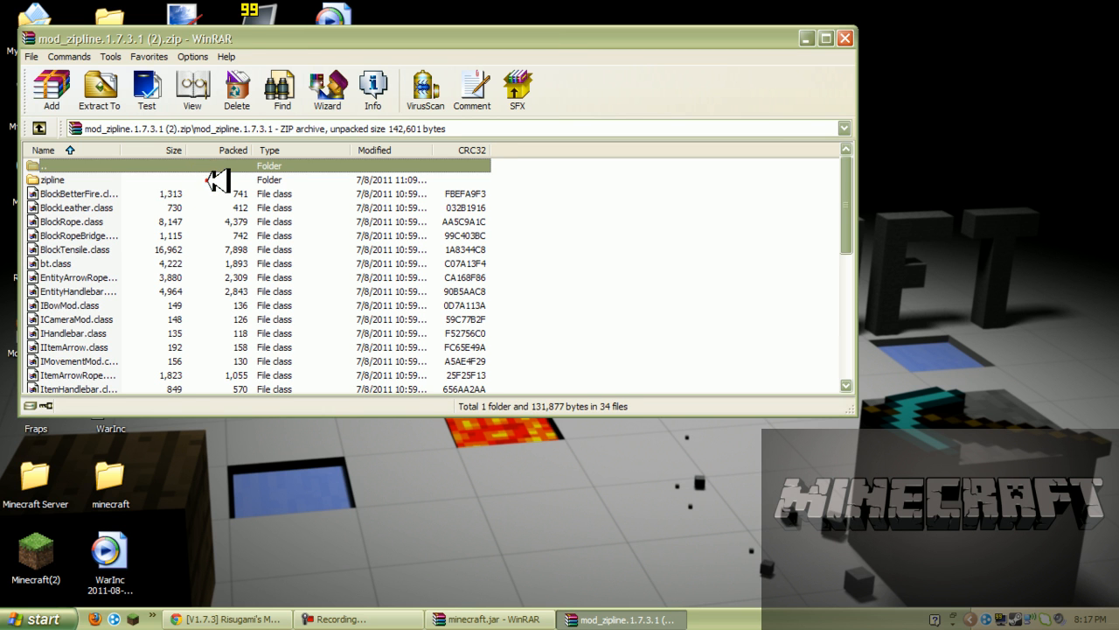
mouse_move(848, 182)
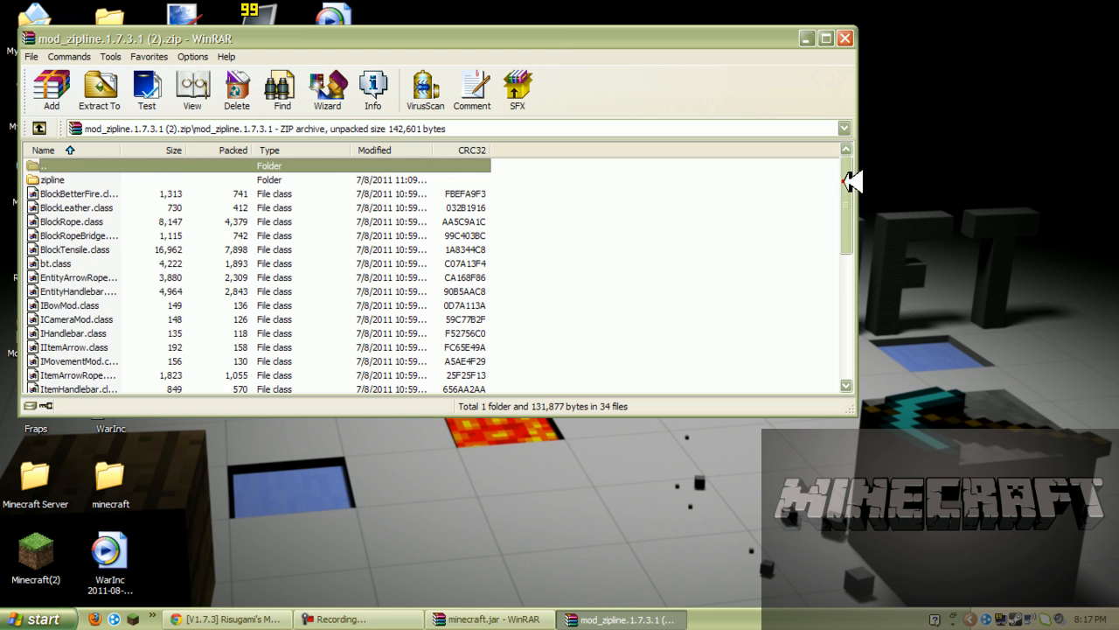
scroll(down, 3)
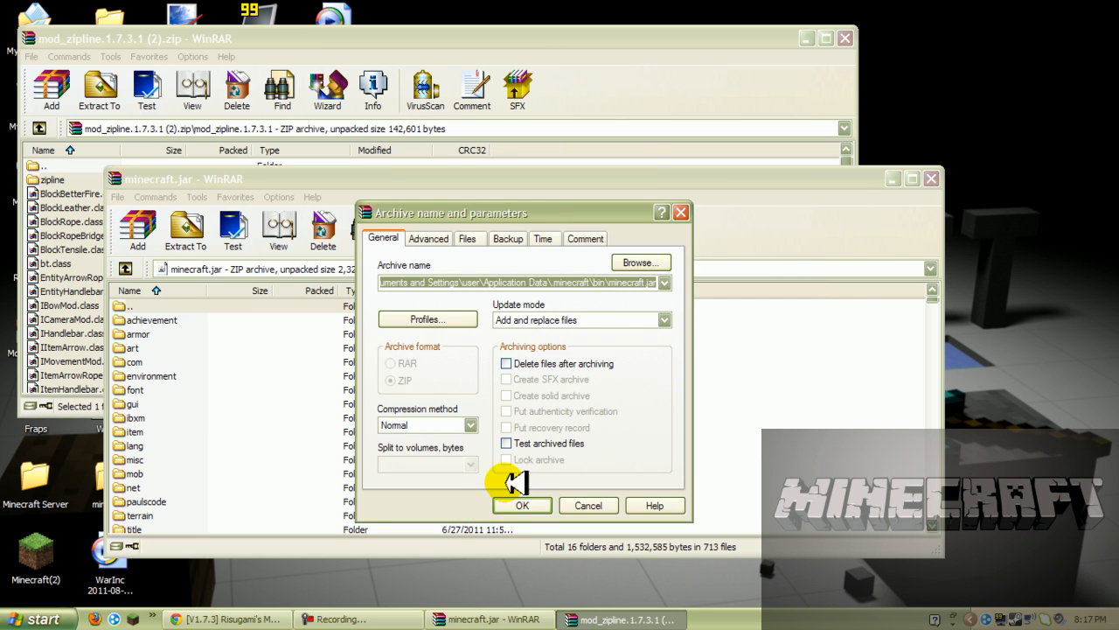
click(521, 504)
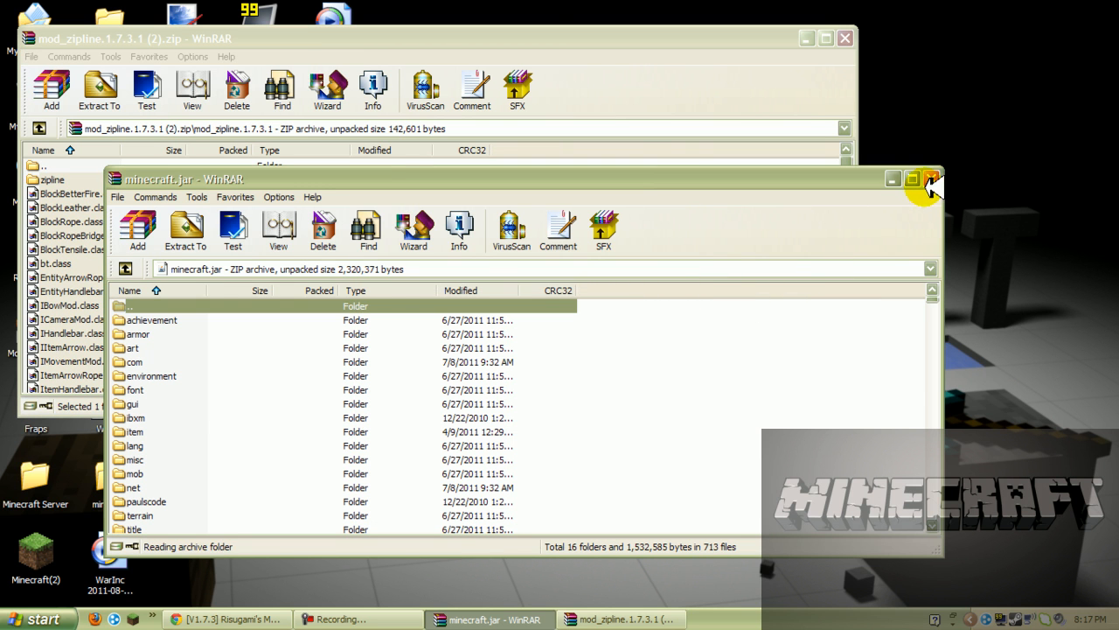
click(930, 179)
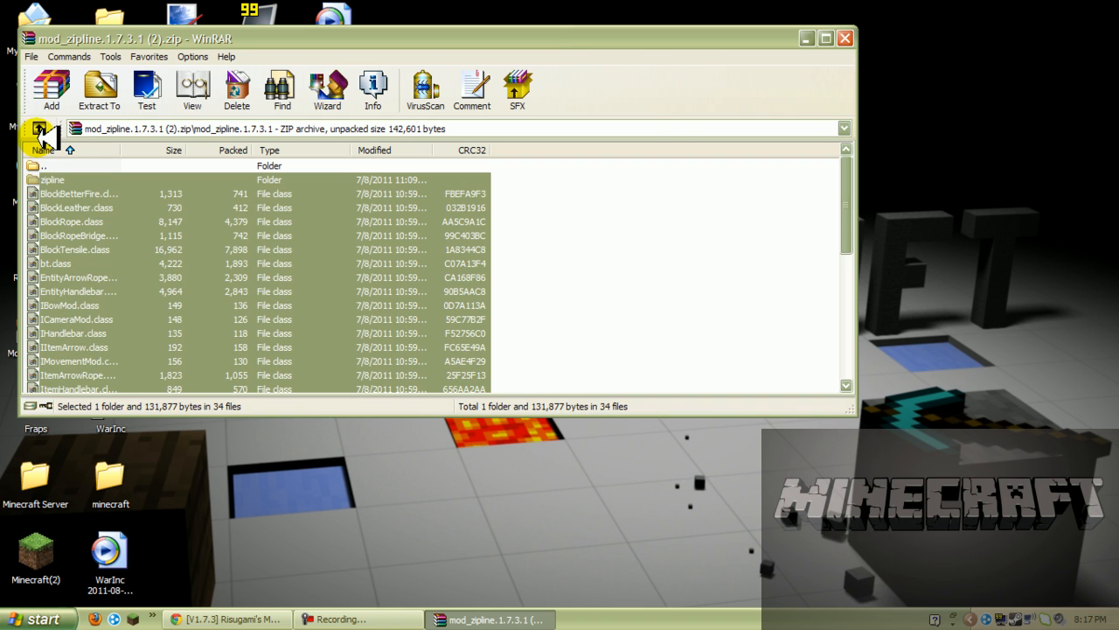
click(39, 137)
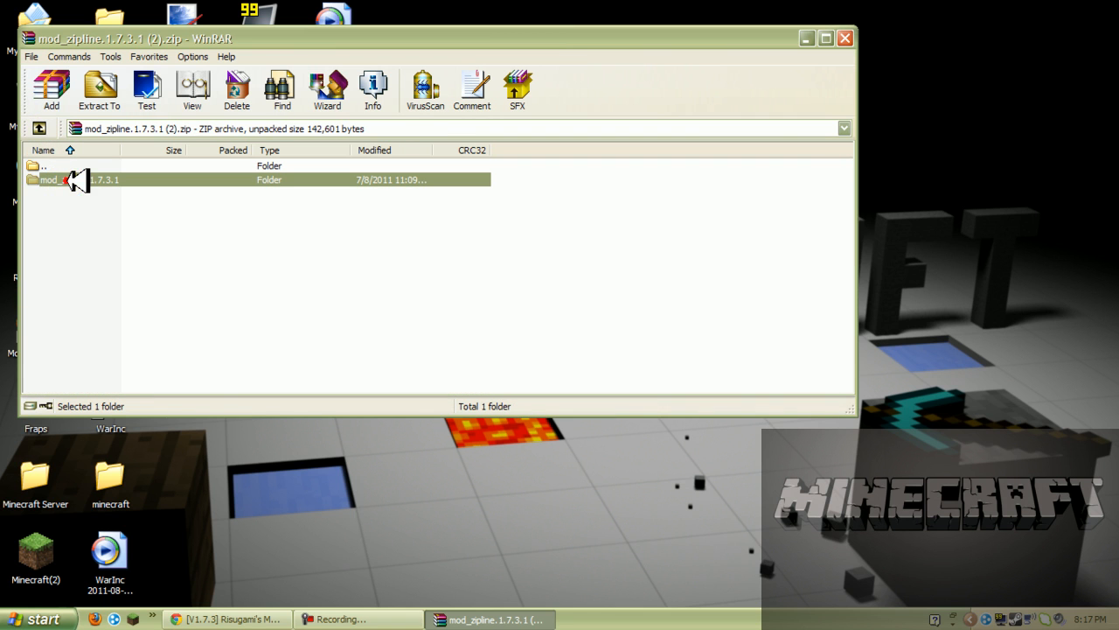
mouse_move(808, 7)
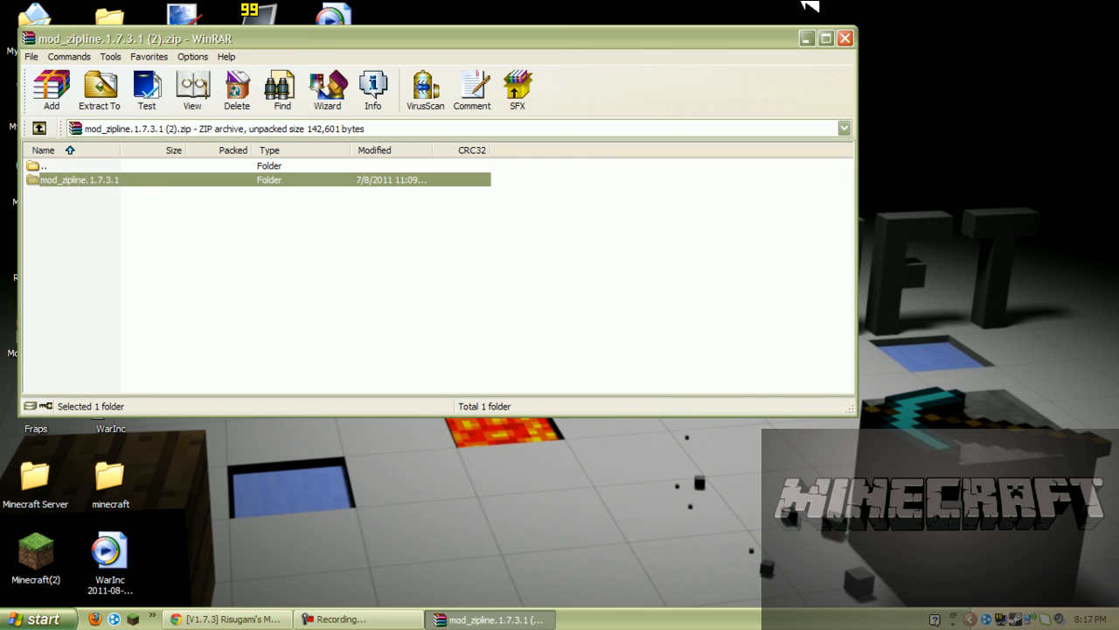
Close the Zipline archive, then log into the Minecraft Launcher and start the game
click(822, 38)
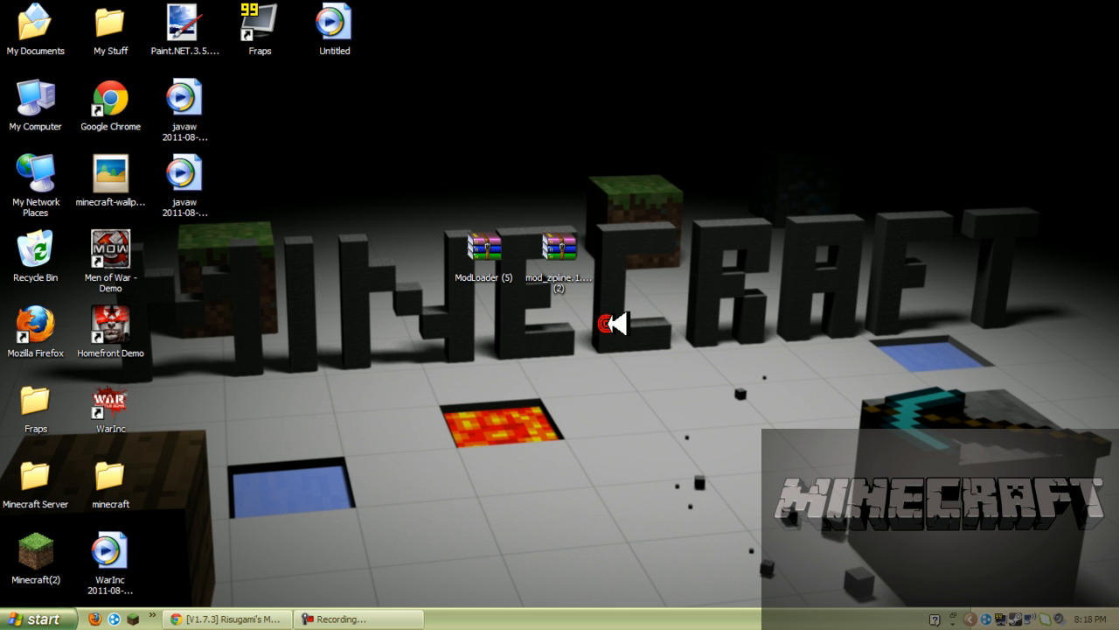
mouse_move(533, 238)
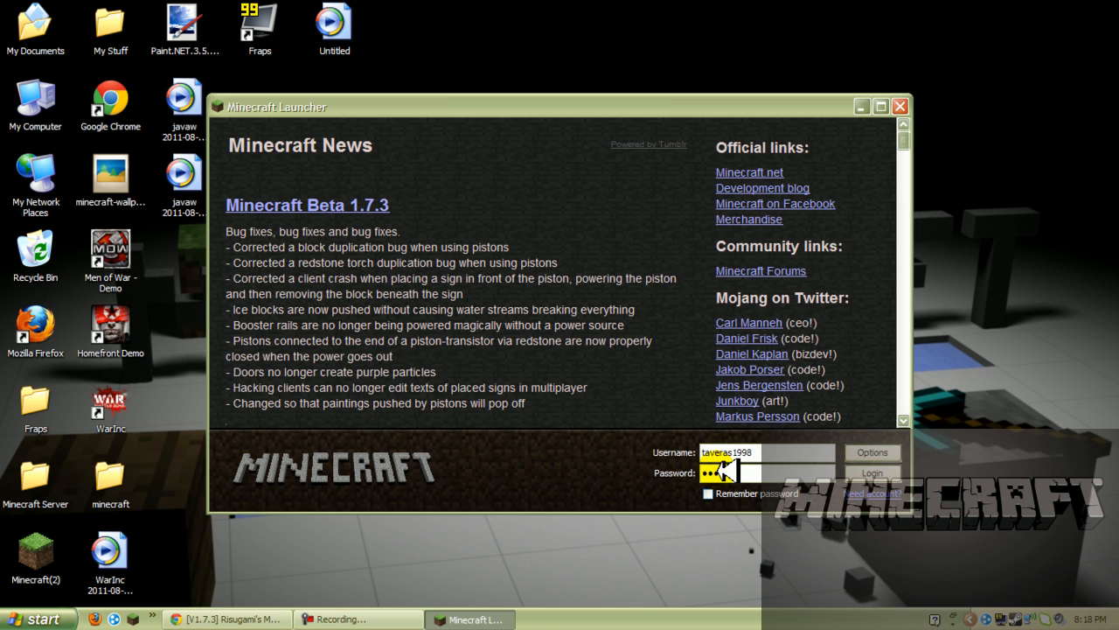
click(871, 472)
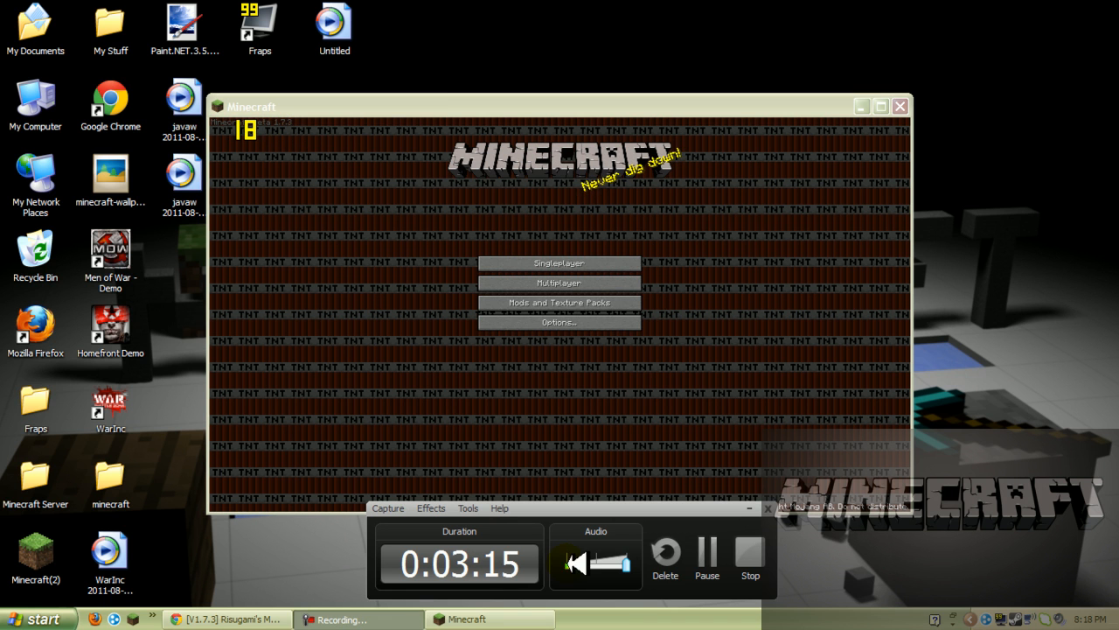
Load the Testing_Out_My_Mods singleplayer world from the title screen
click(881, 107)
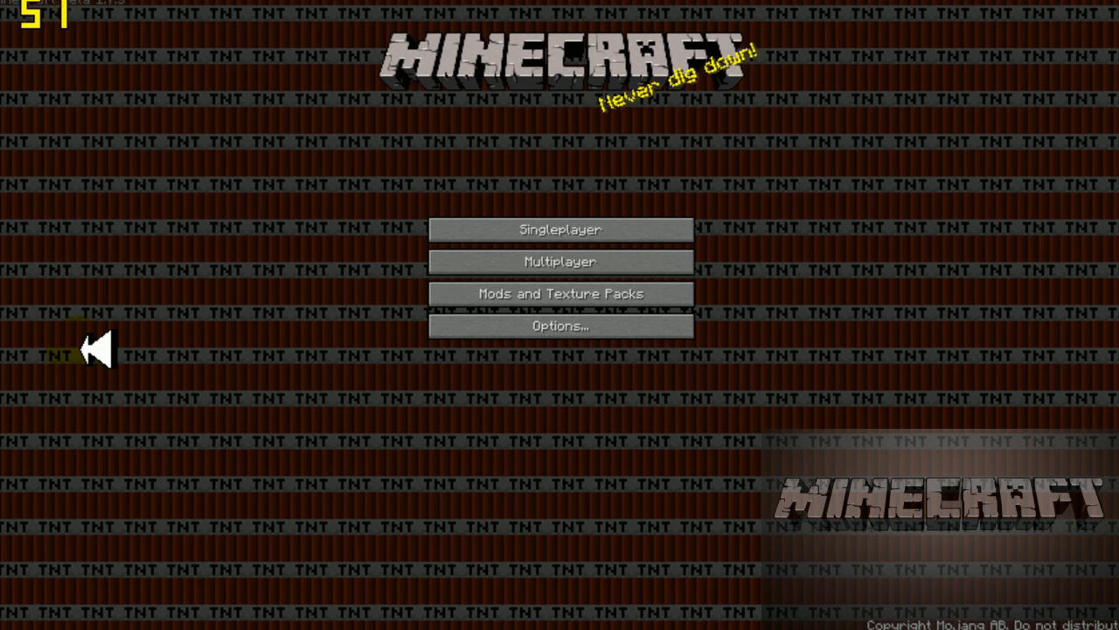
mouse_move(603, 271)
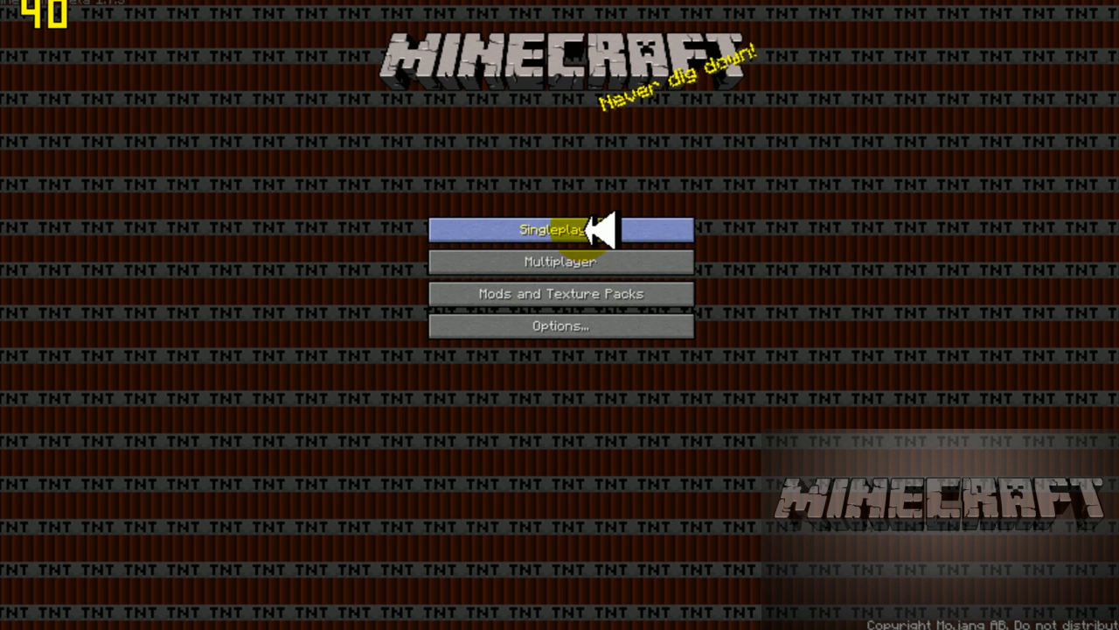
mouse_move(175, 72)
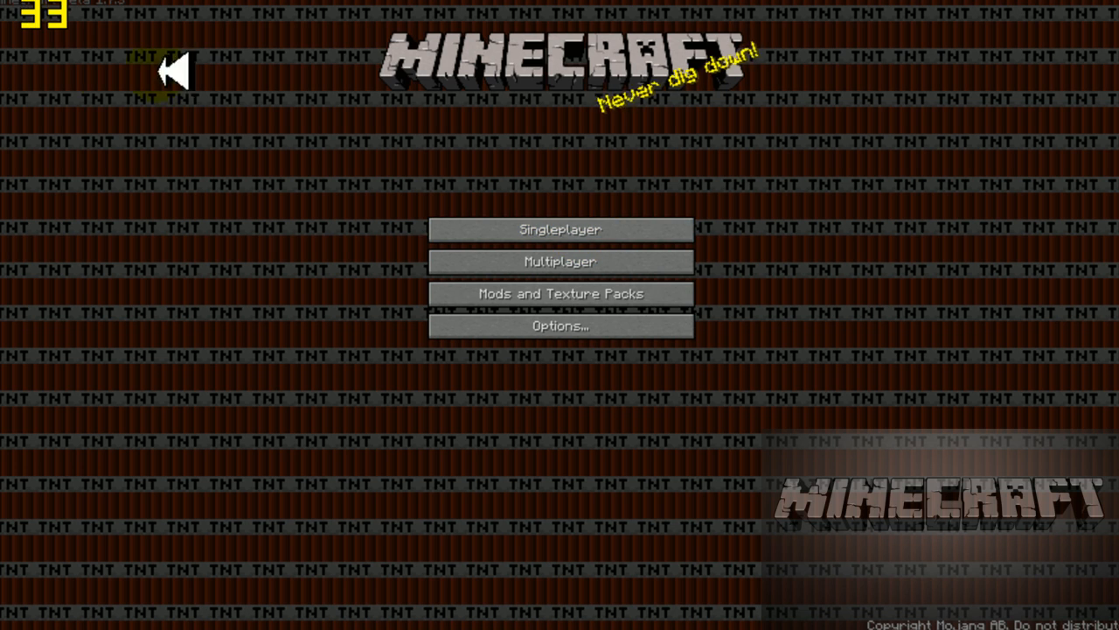
click(560, 229)
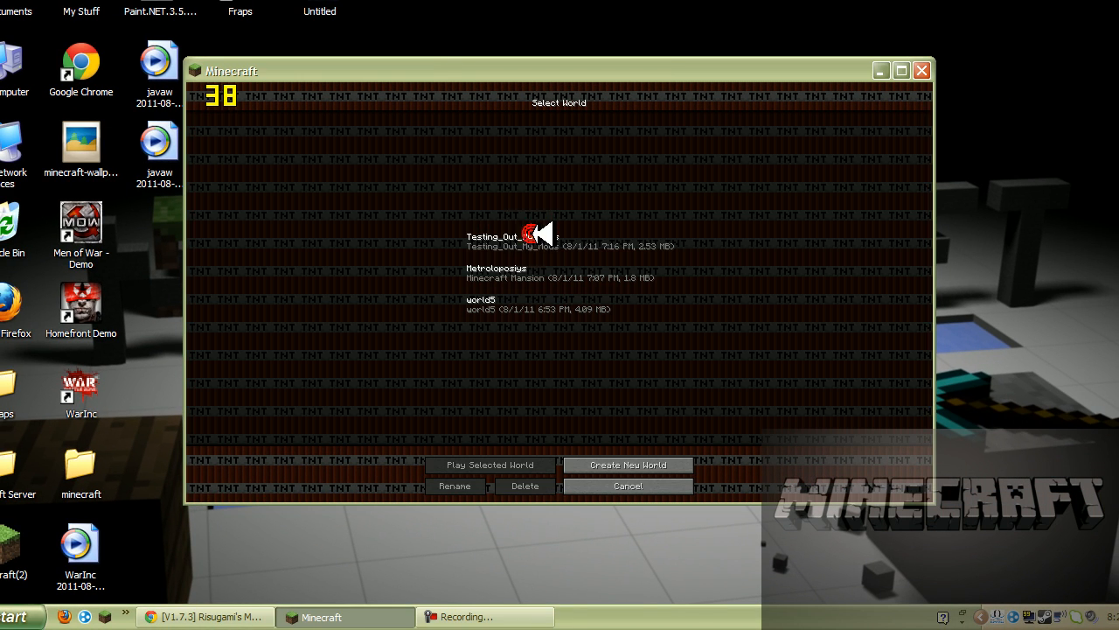
click(510, 241)
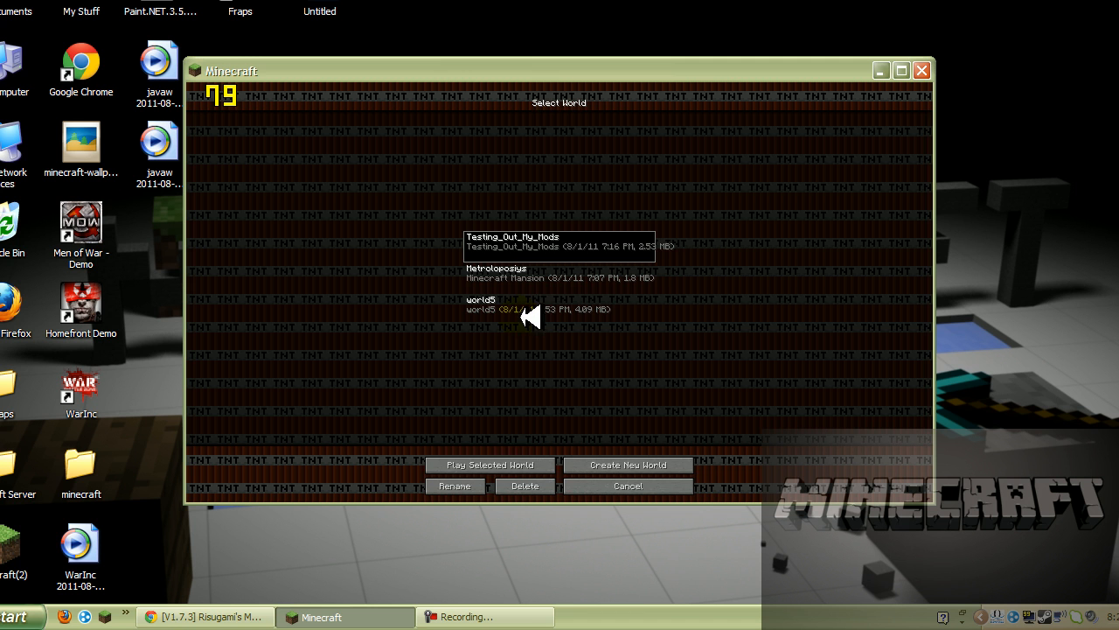
click(488, 466)
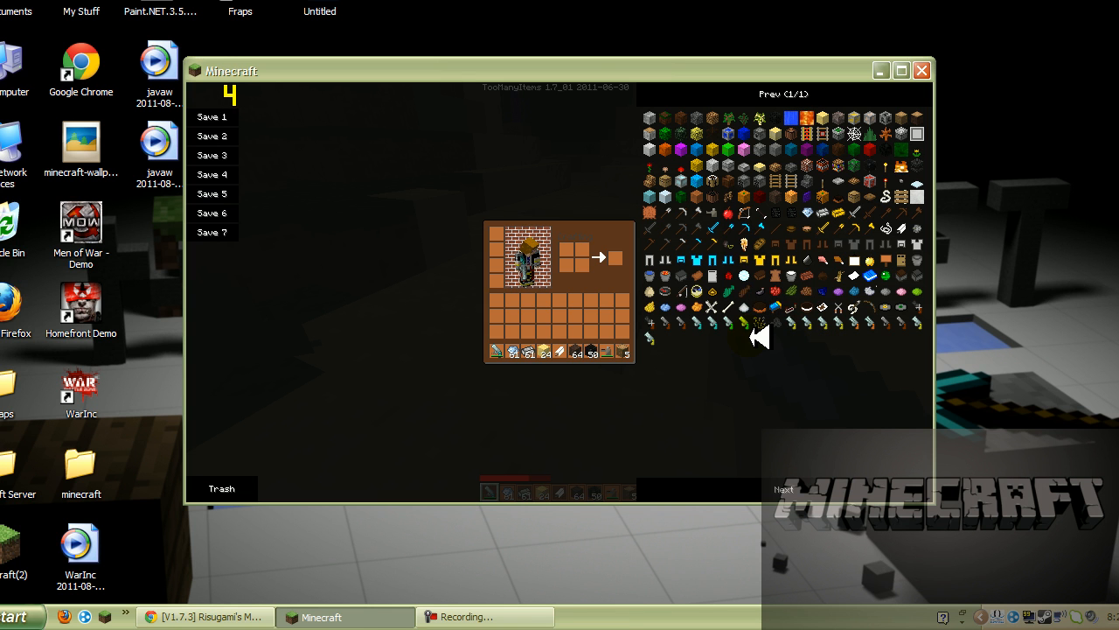
Set GUI Scale to Large in Video Settings and return to the game
key(Escape)
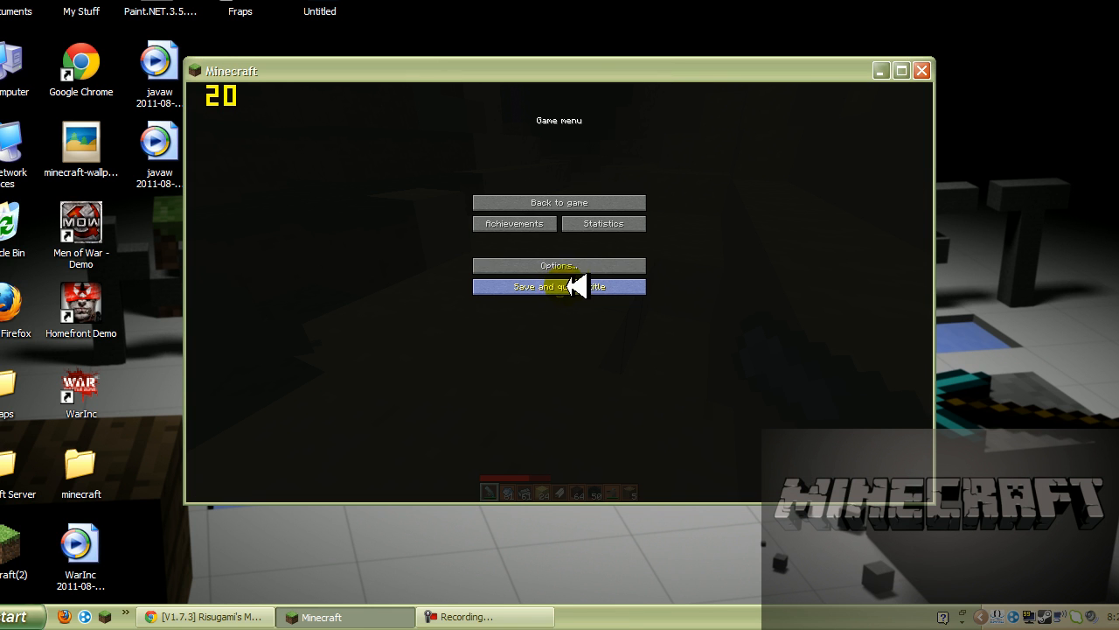
click(558, 266)
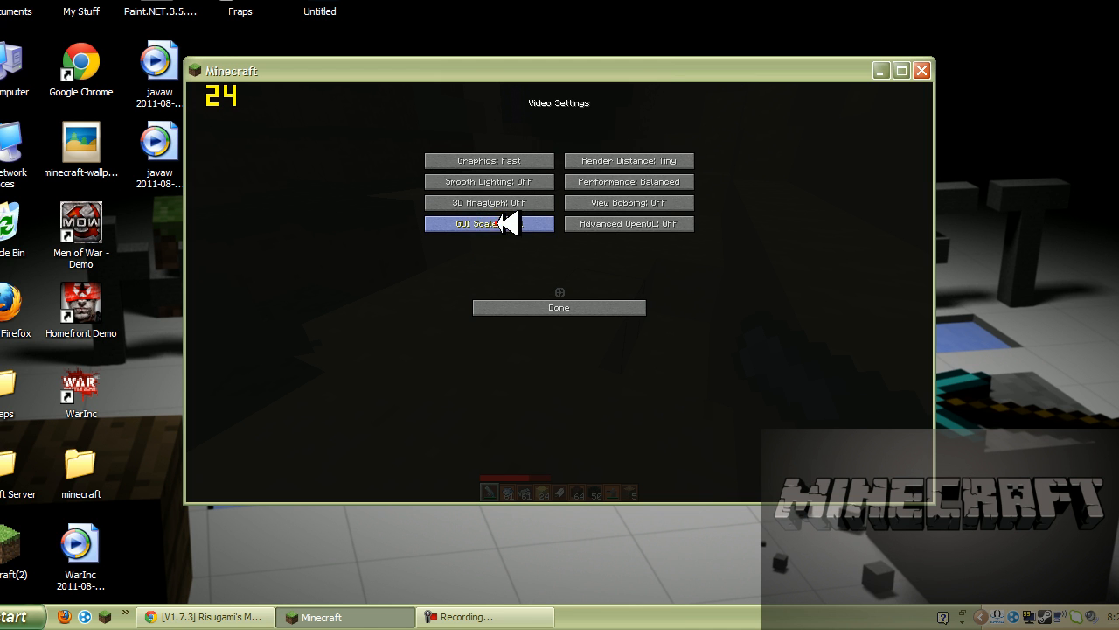
click(490, 224)
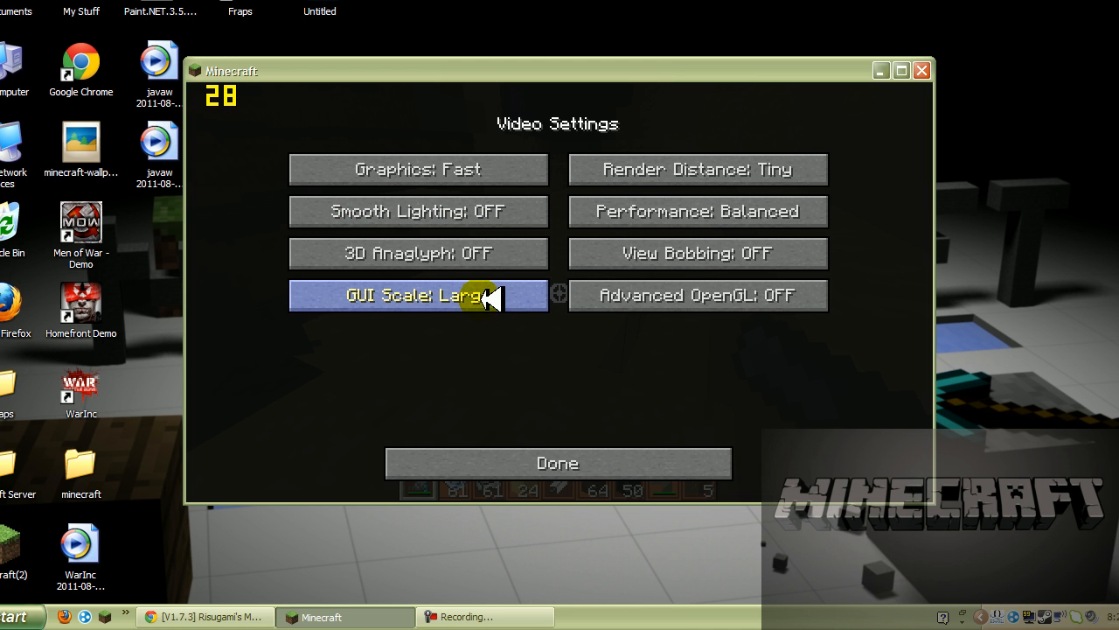
click(557, 462)
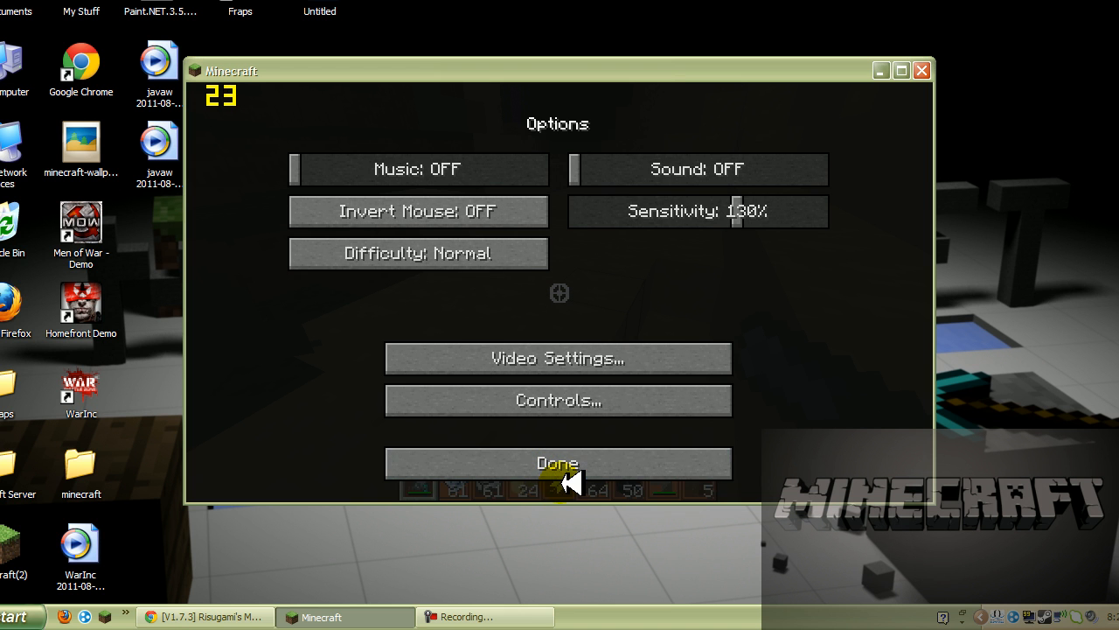
click(556, 464)
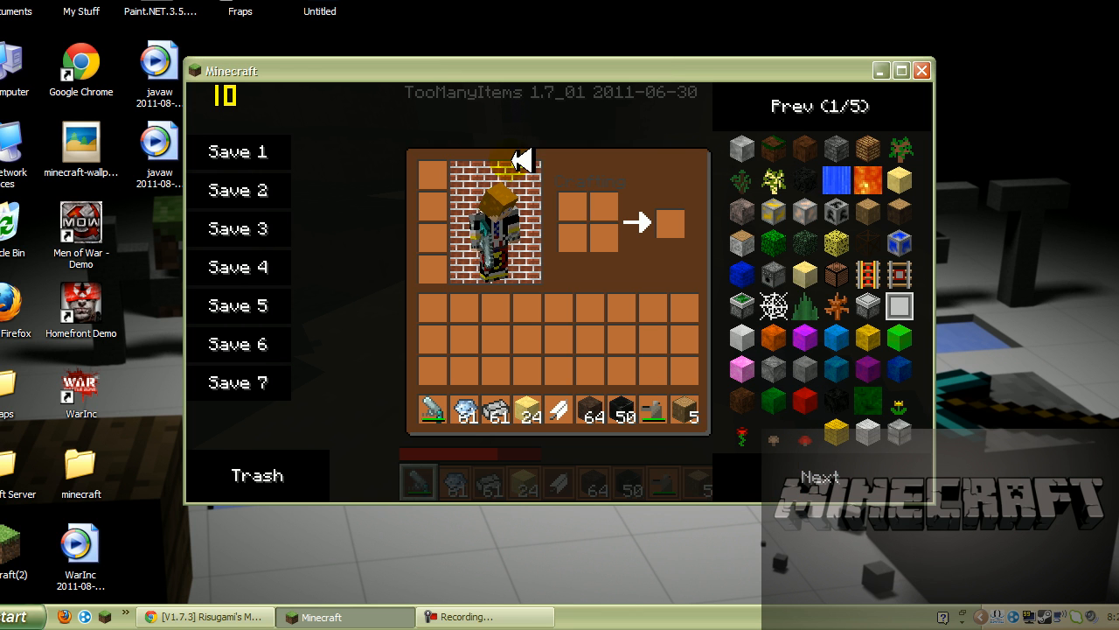
Take Arrow with Rope from page 4 of the item list into the hotbar, then pause the game
click(819, 476)
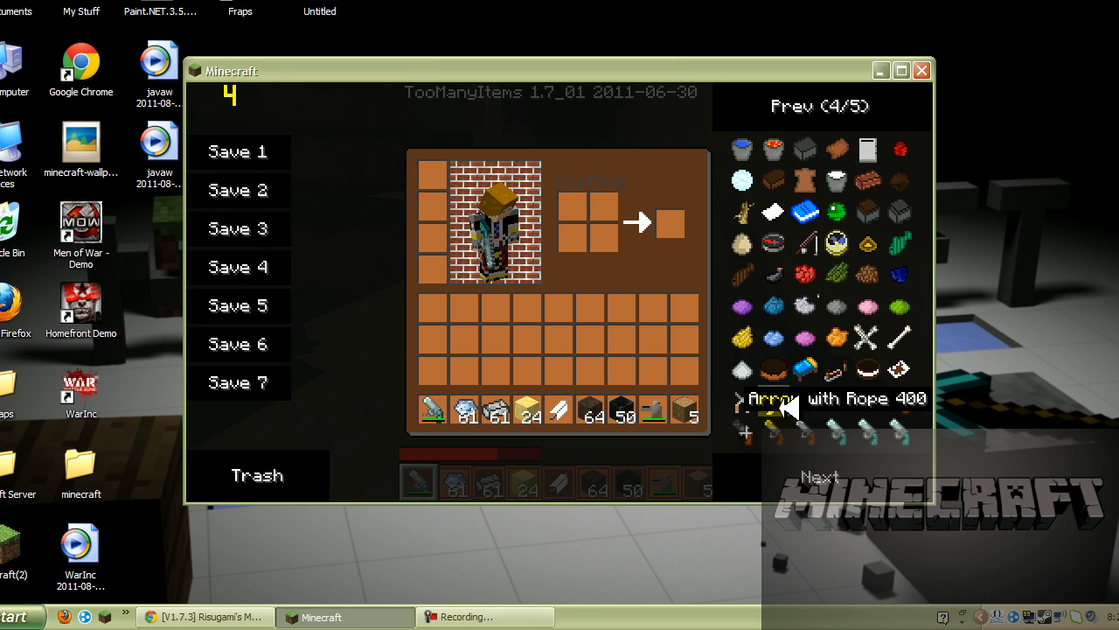
click(773, 398)
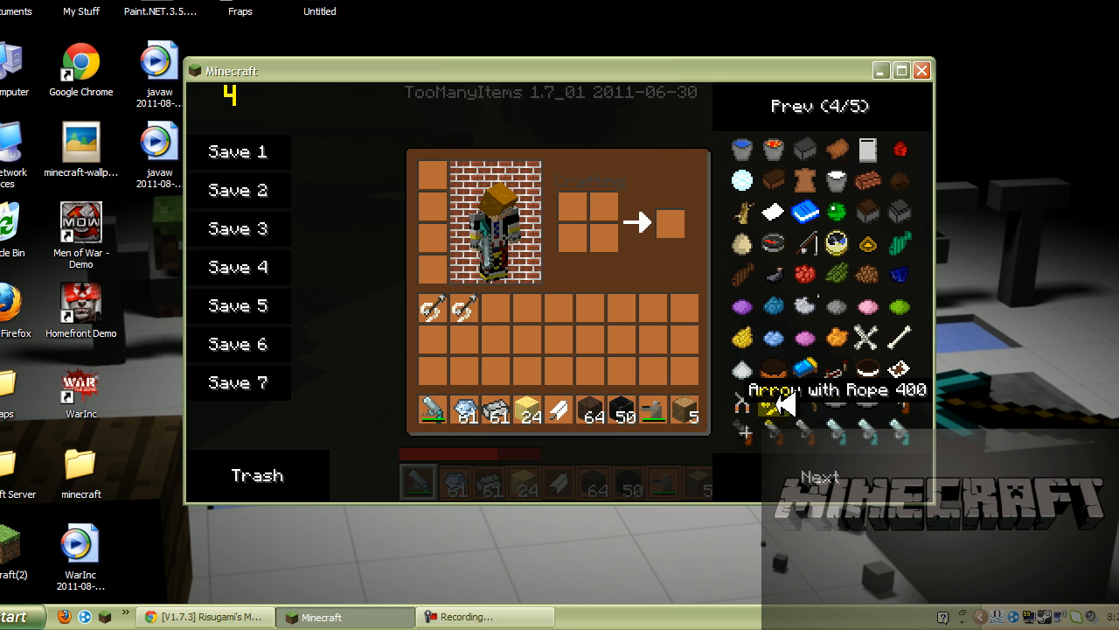
click(773, 402)
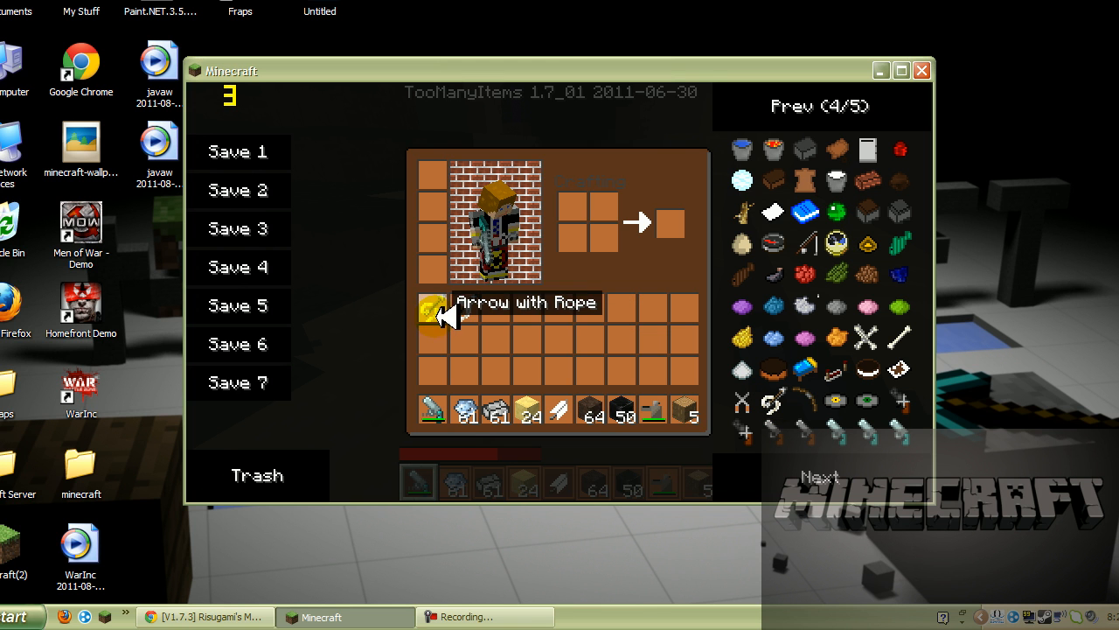
drag(463, 315, 464, 409)
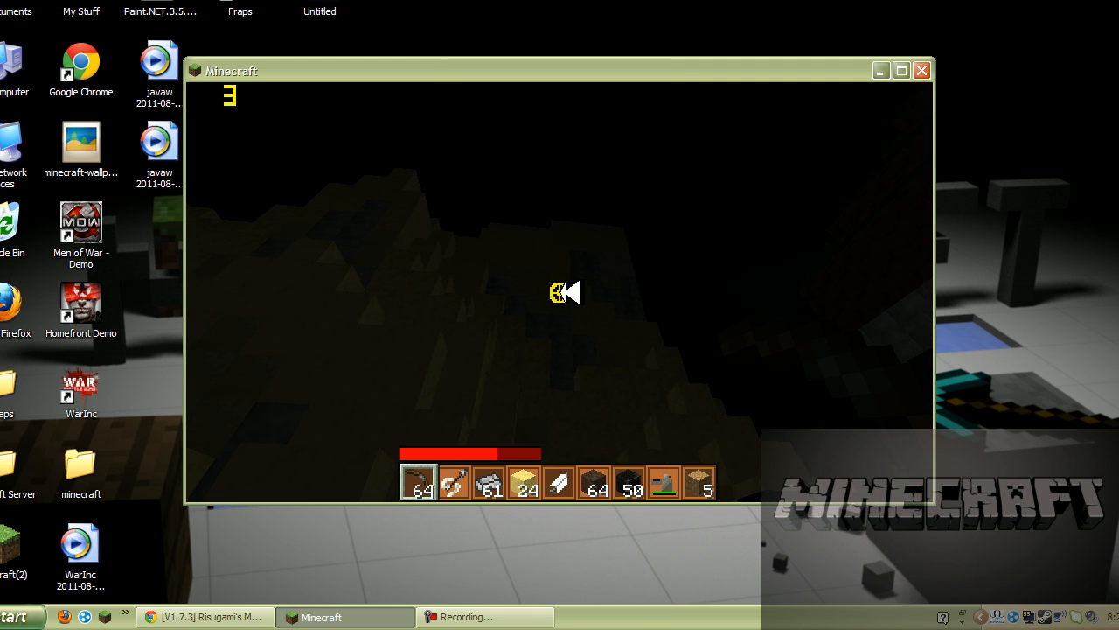
key(Escape)
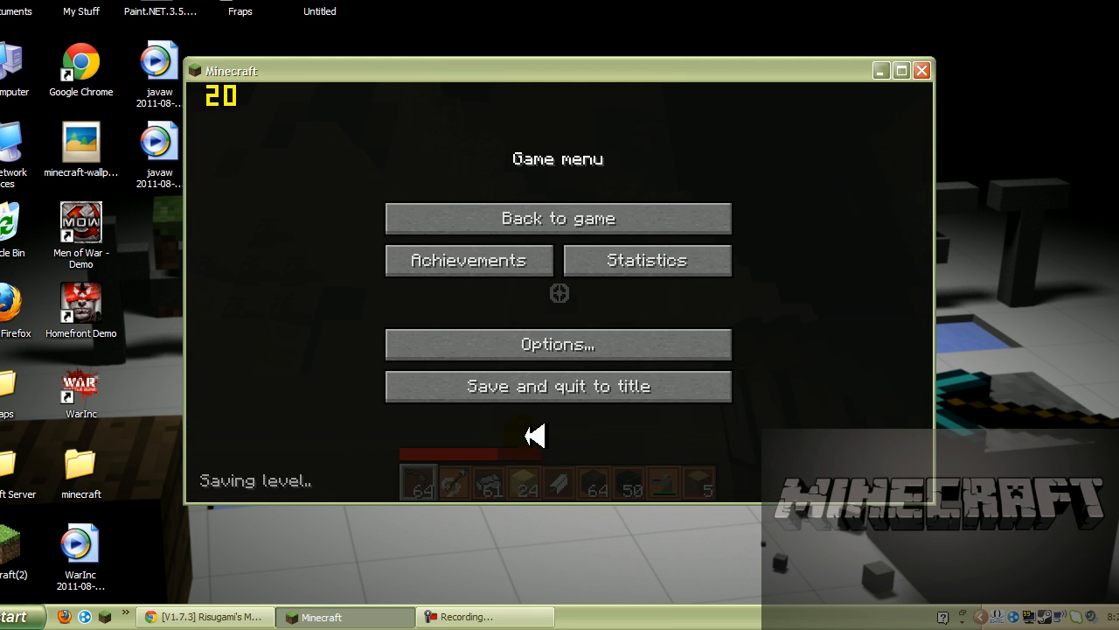